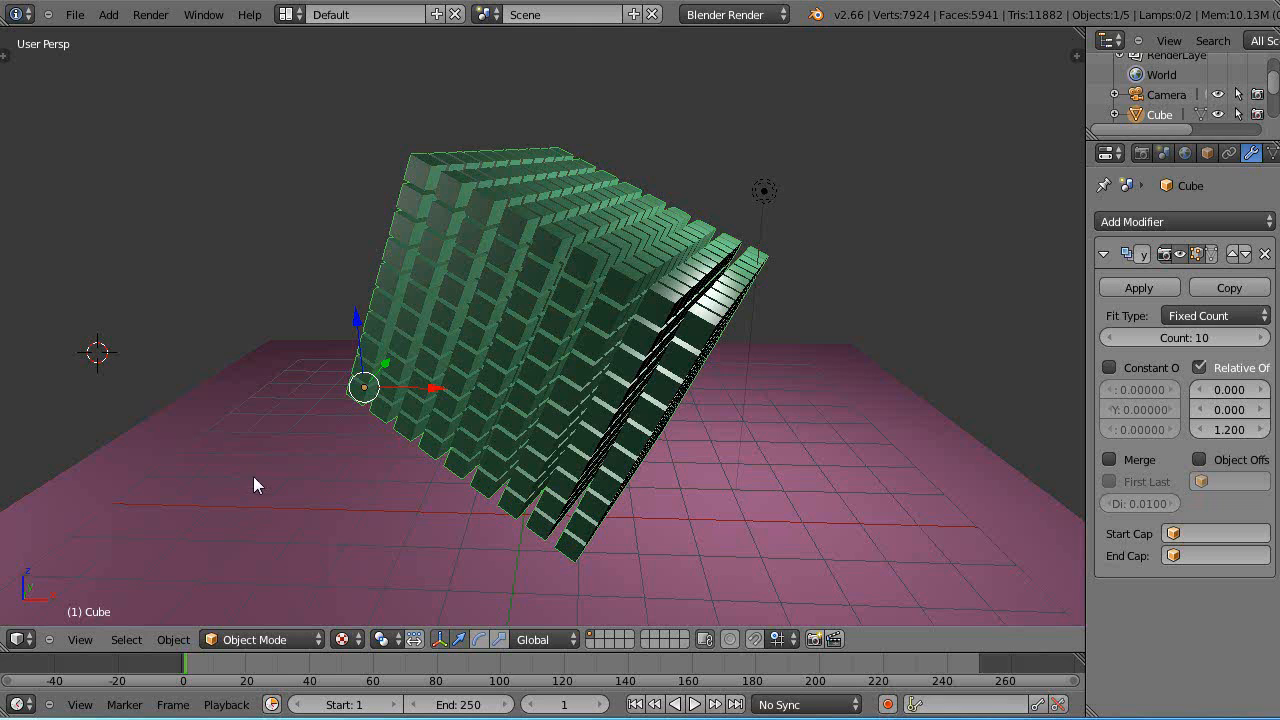
{"action": "mouse_move", "coordinate": [285, 447]}
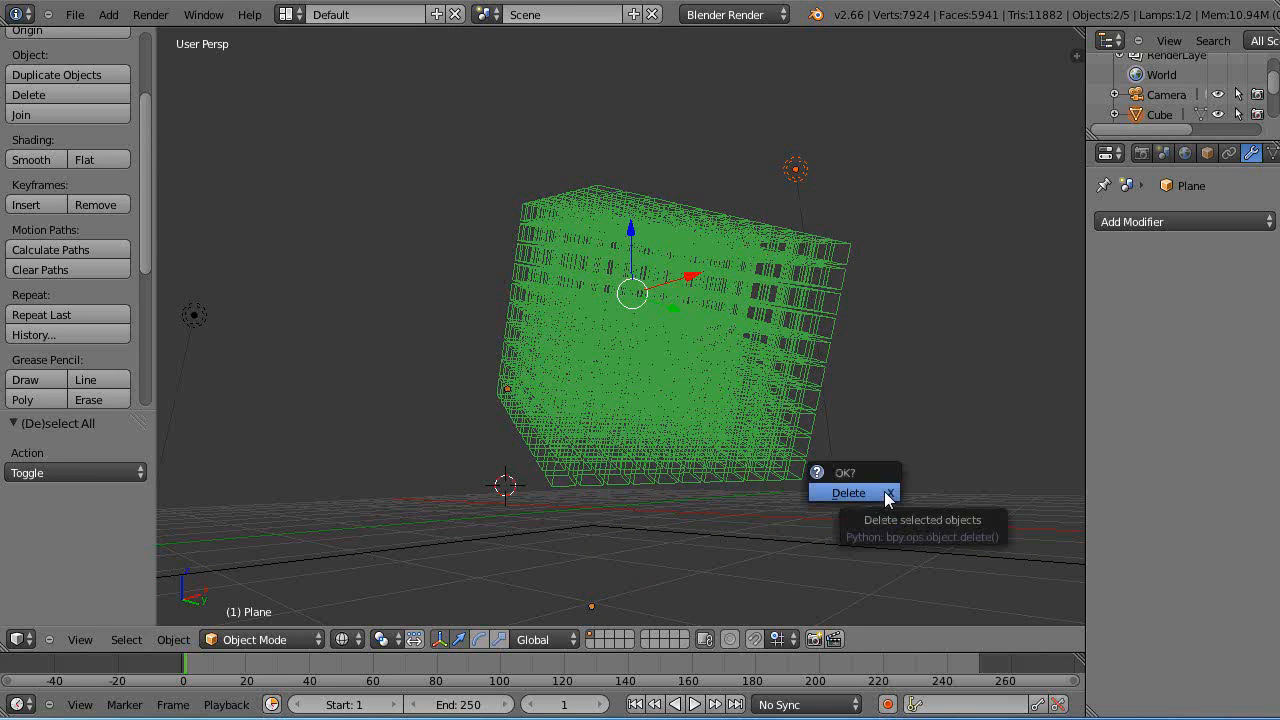
Confirm deletion of the selected green cube block in the popup
{"action": "left_click", "coordinate": [847, 492]}
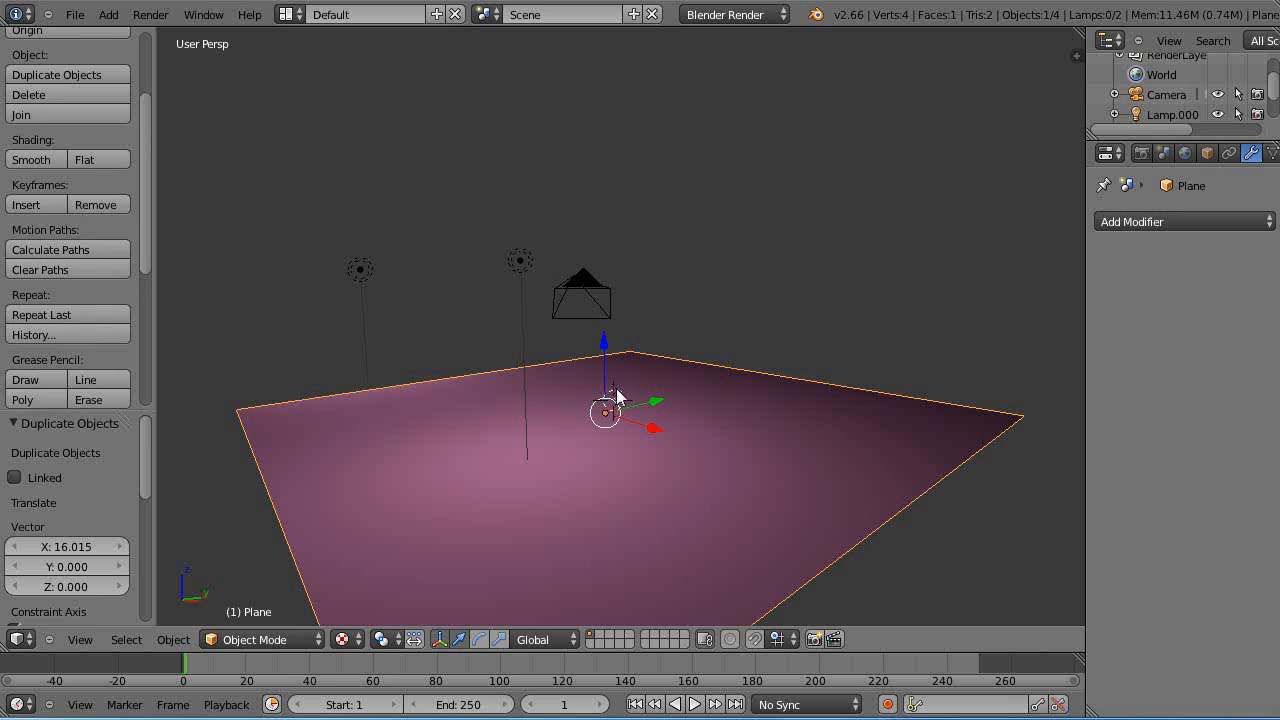
Add a cube mesh, scale it down and assign the existing green material
{"action": "left_click", "coordinate": [107, 14]}
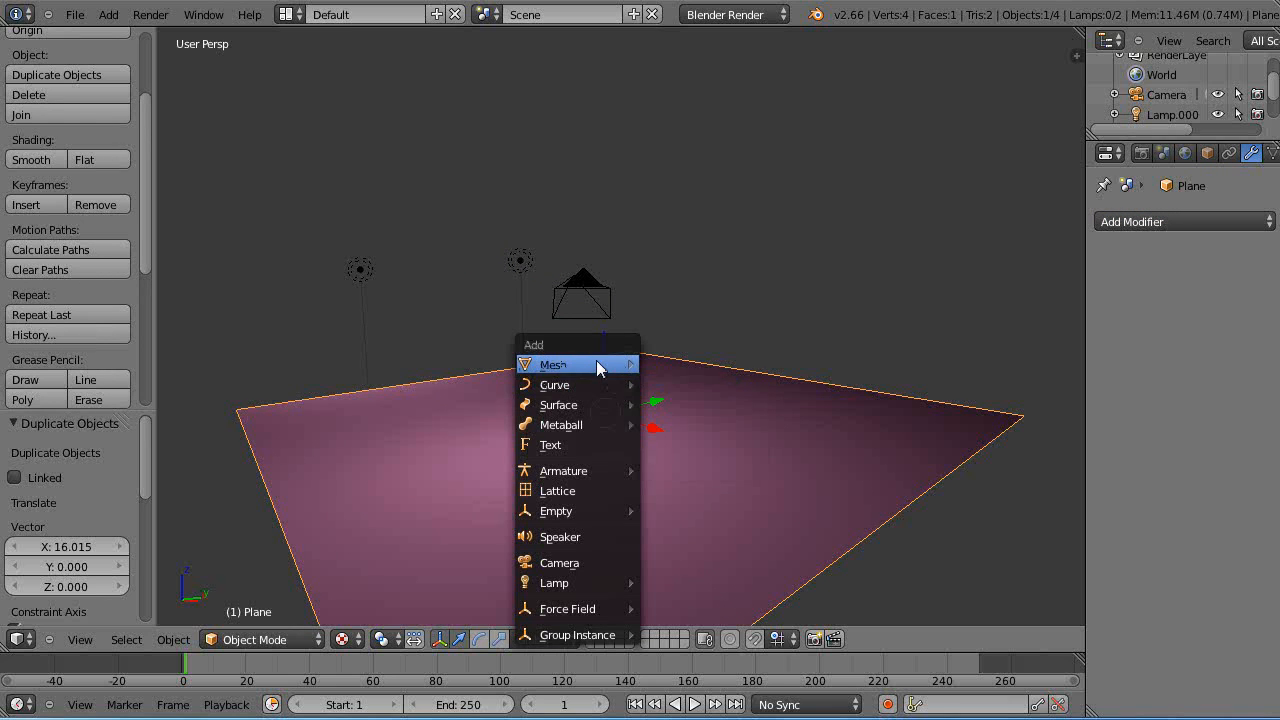
{"action": "left_click", "coordinate": [553, 363]}
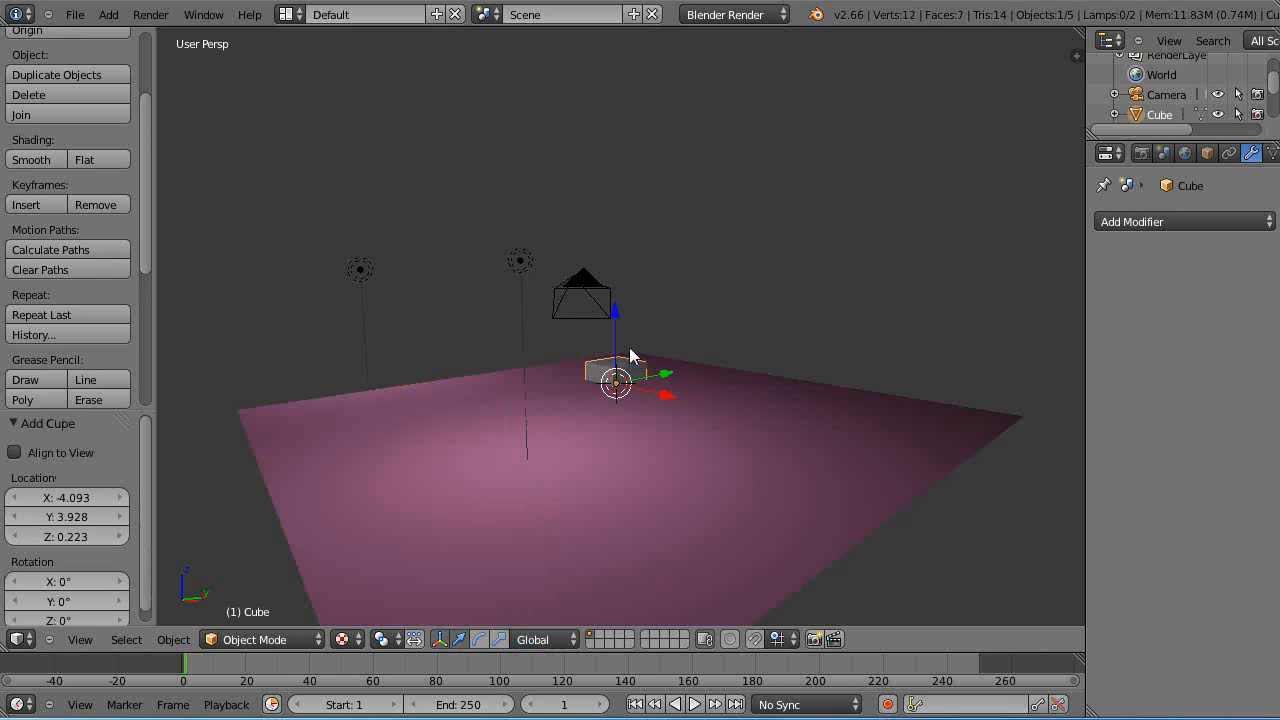
{"action": "left_click_drag", "start_coordinate": [615, 375], "coordinate": [615, 320]}
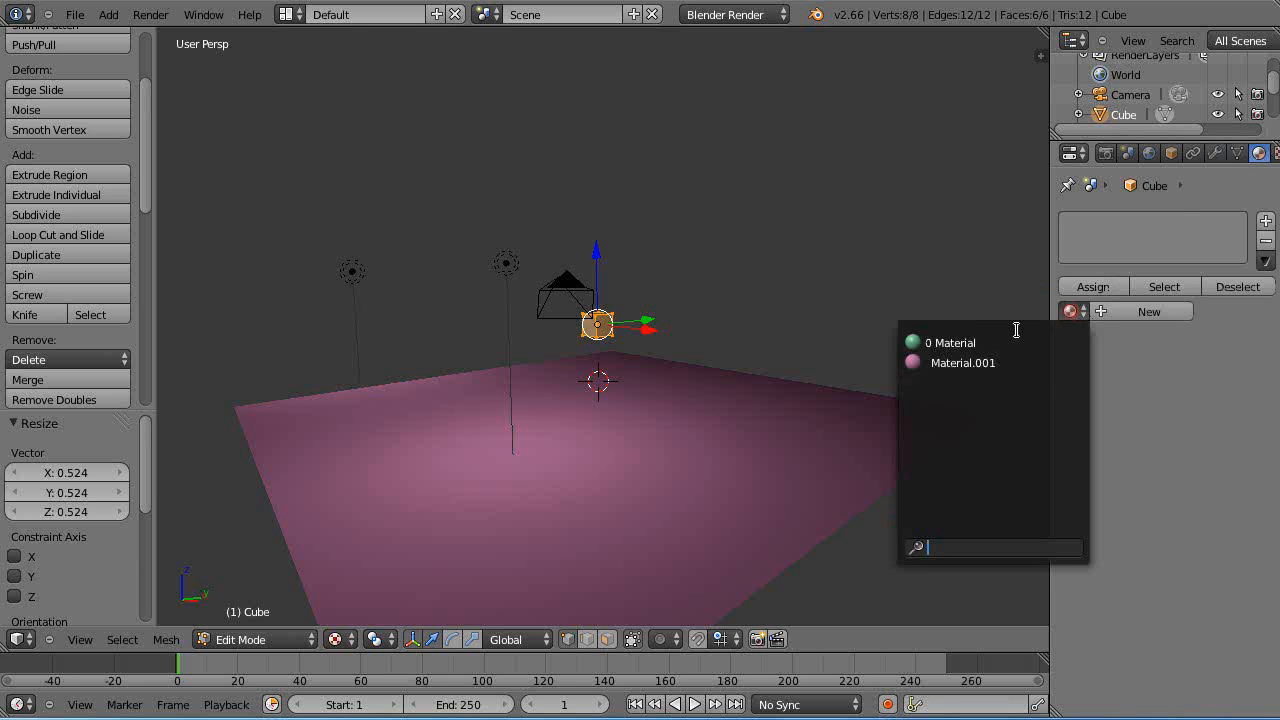
{"action": "left_click", "coordinate": [949, 342]}
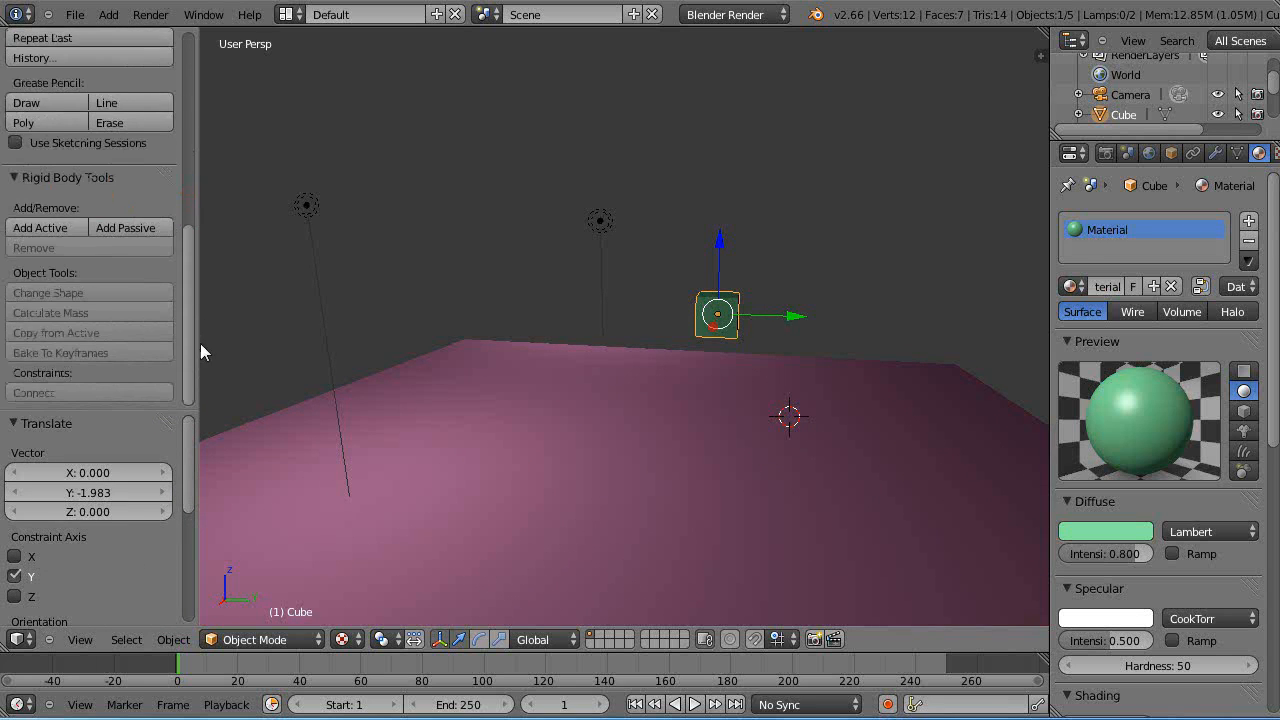
Make the cube an active rigid body and the ground plane passive, then play the fall
{"action": "left_click", "coordinate": [68, 177]}
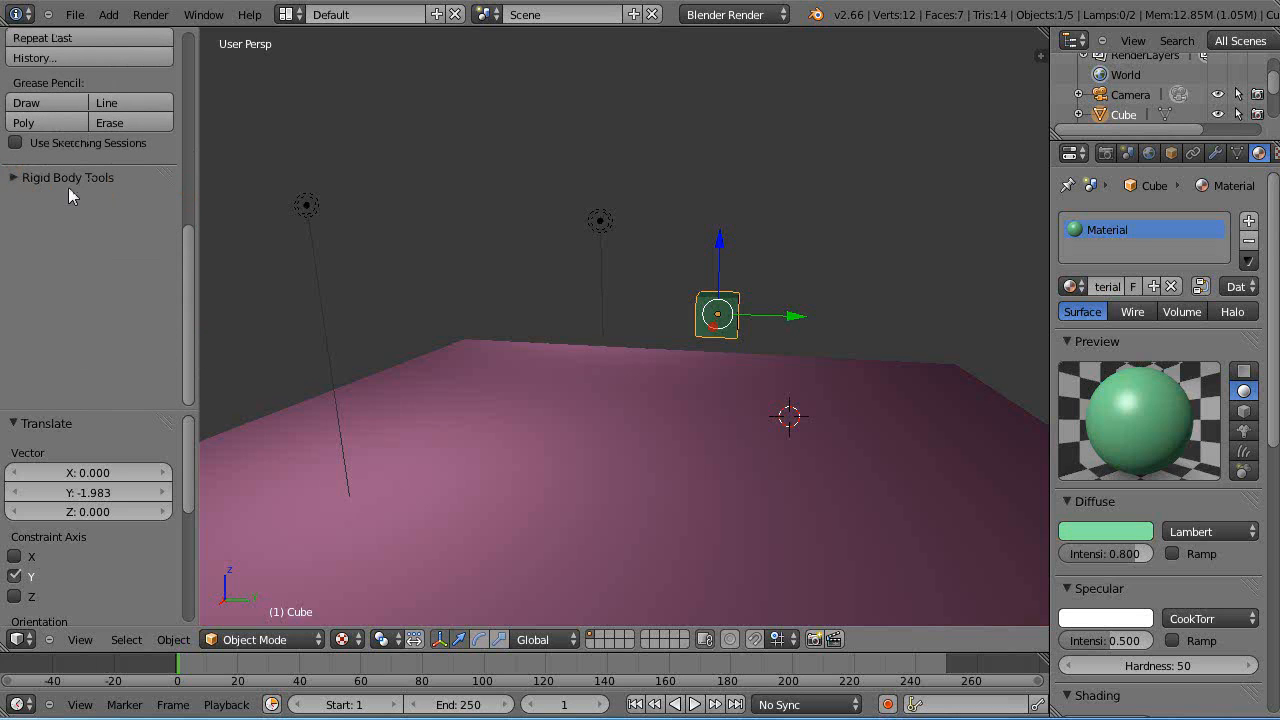
{"action": "left_click", "coordinate": [68, 177]}
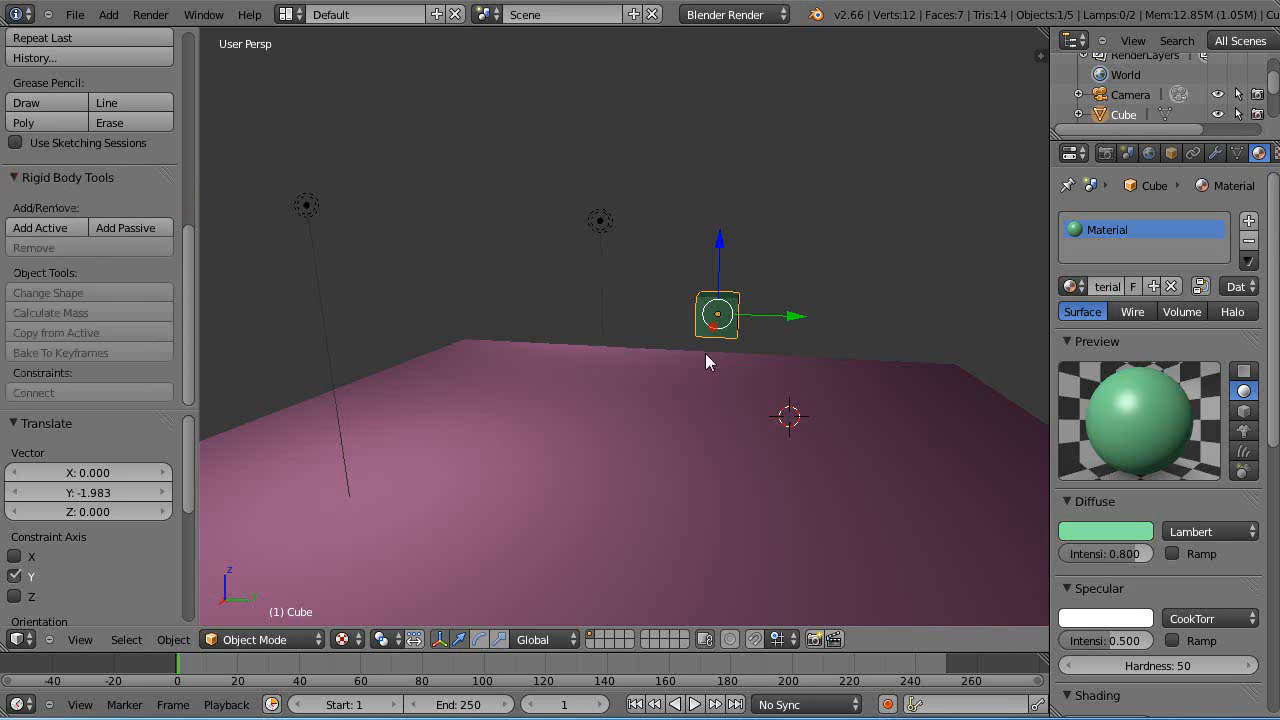
{"action": "left_click", "coordinate": [40, 227]}
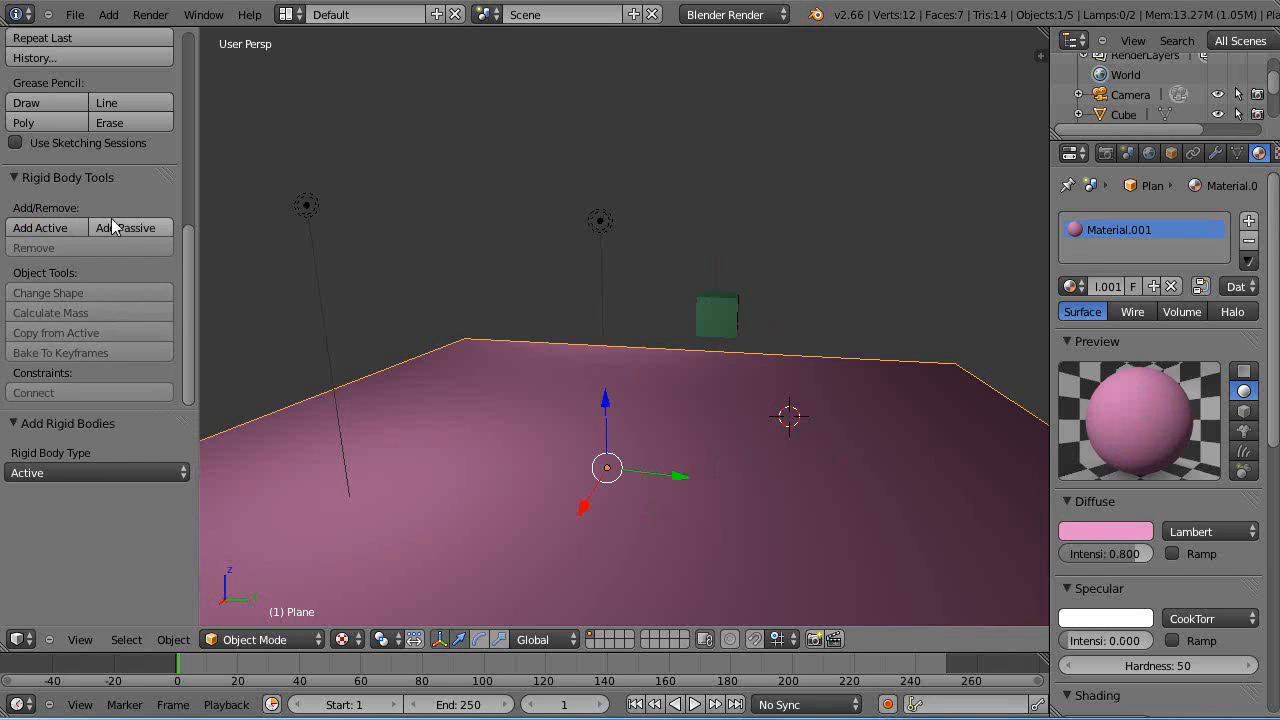
{"action": "left_click", "coordinate": [125, 227]}
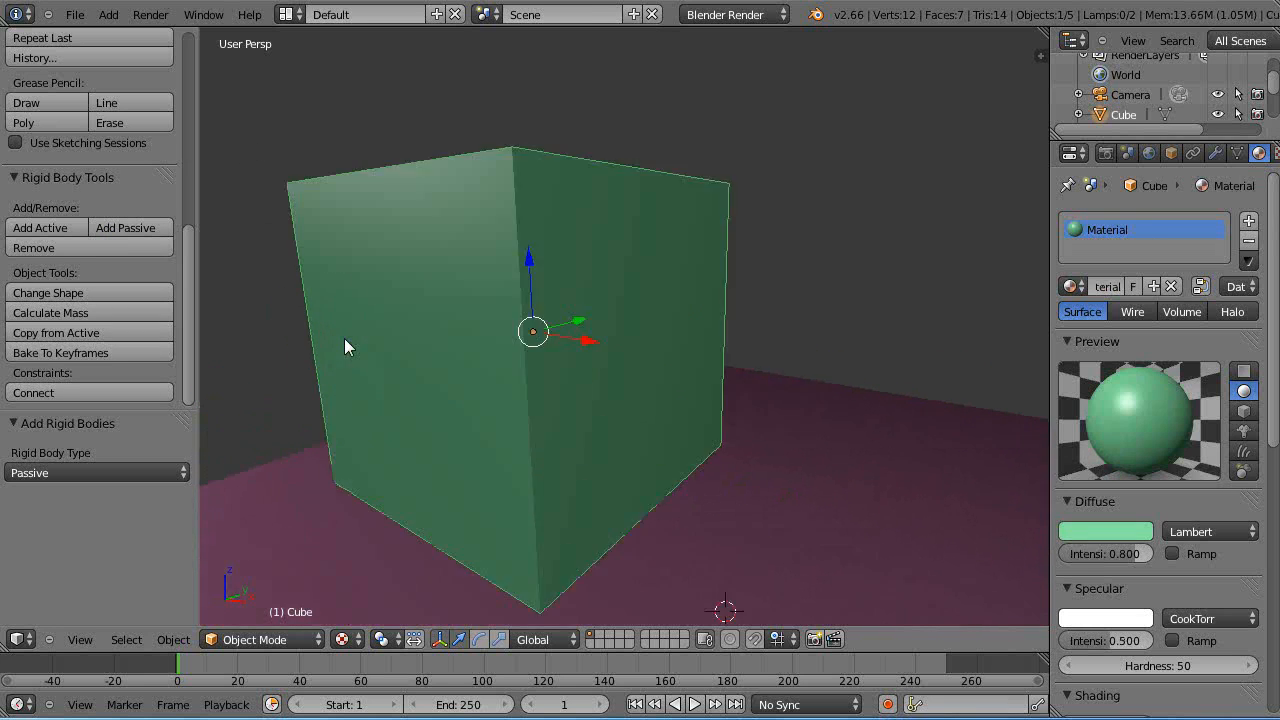
{"action": "scroll", "scroll_direction": "down", "scroll_amount": 3}
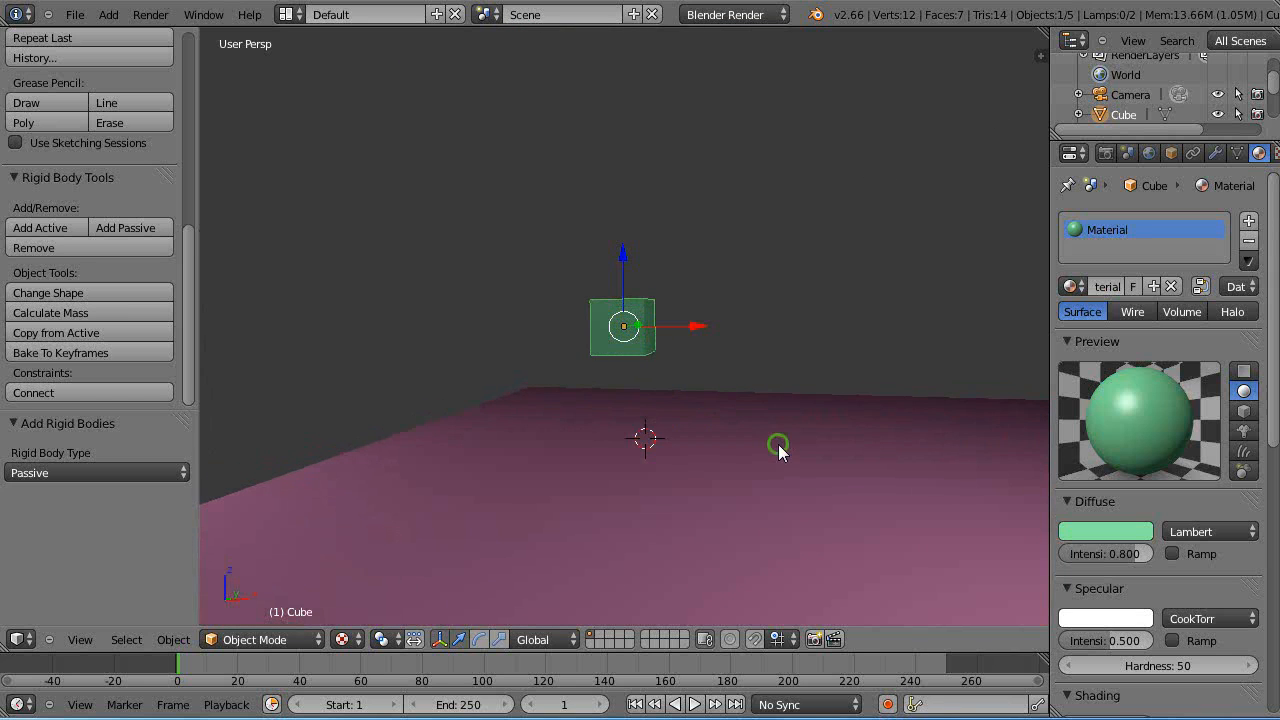
{"action": "left_click", "coordinate": [694, 704]}
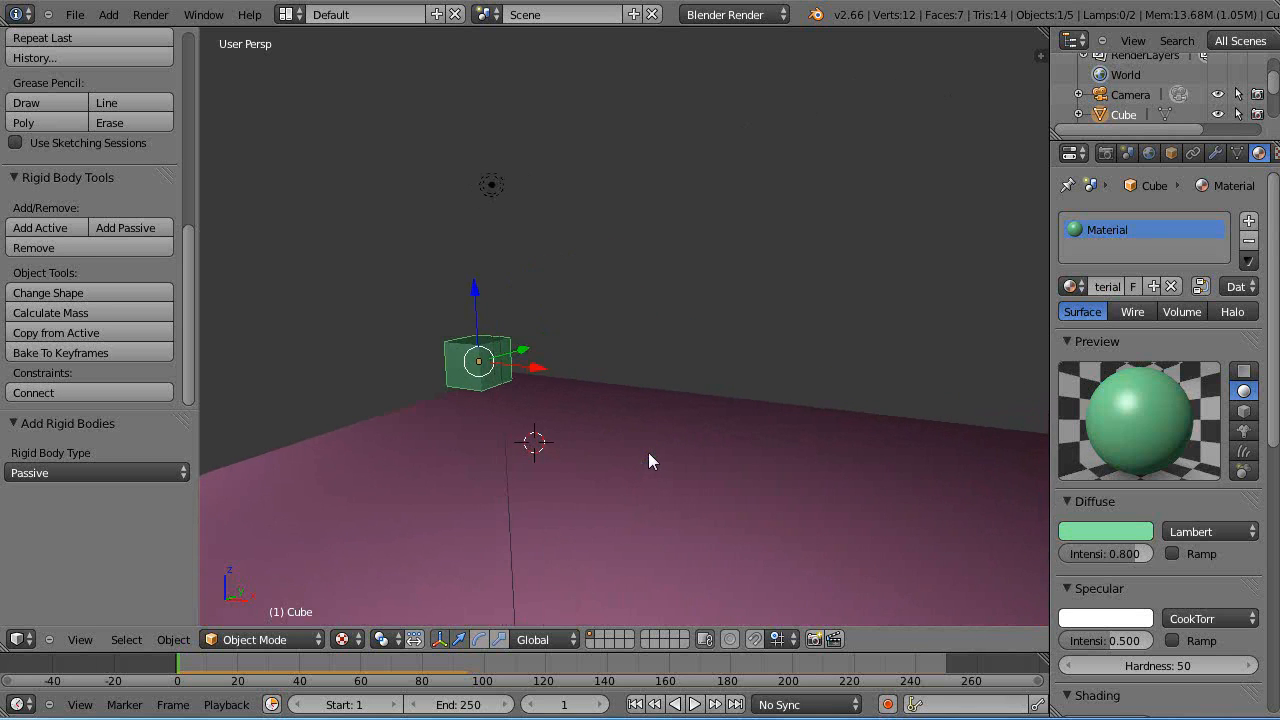
Add an Array modifier with count 10 along X and apply it
{"action": "left_click", "coordinate": [1216, 152]}
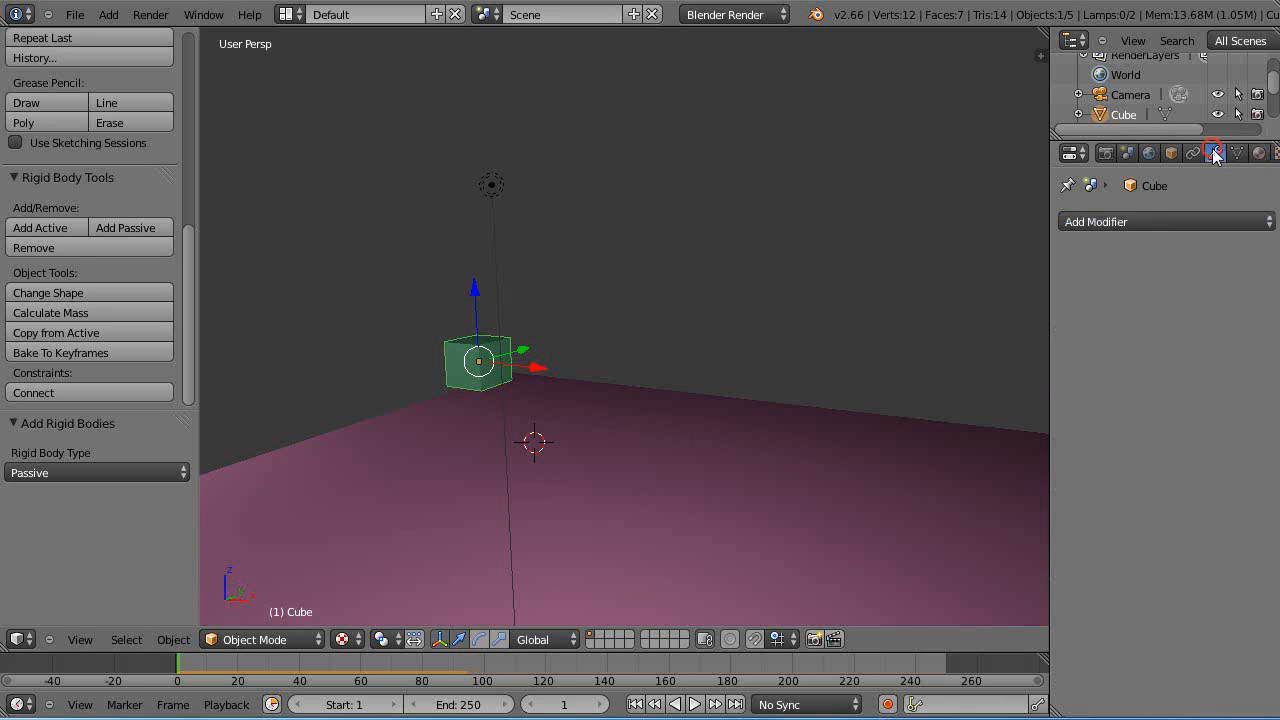
{"action": "left_click", "coordinate": [1165, 221]}
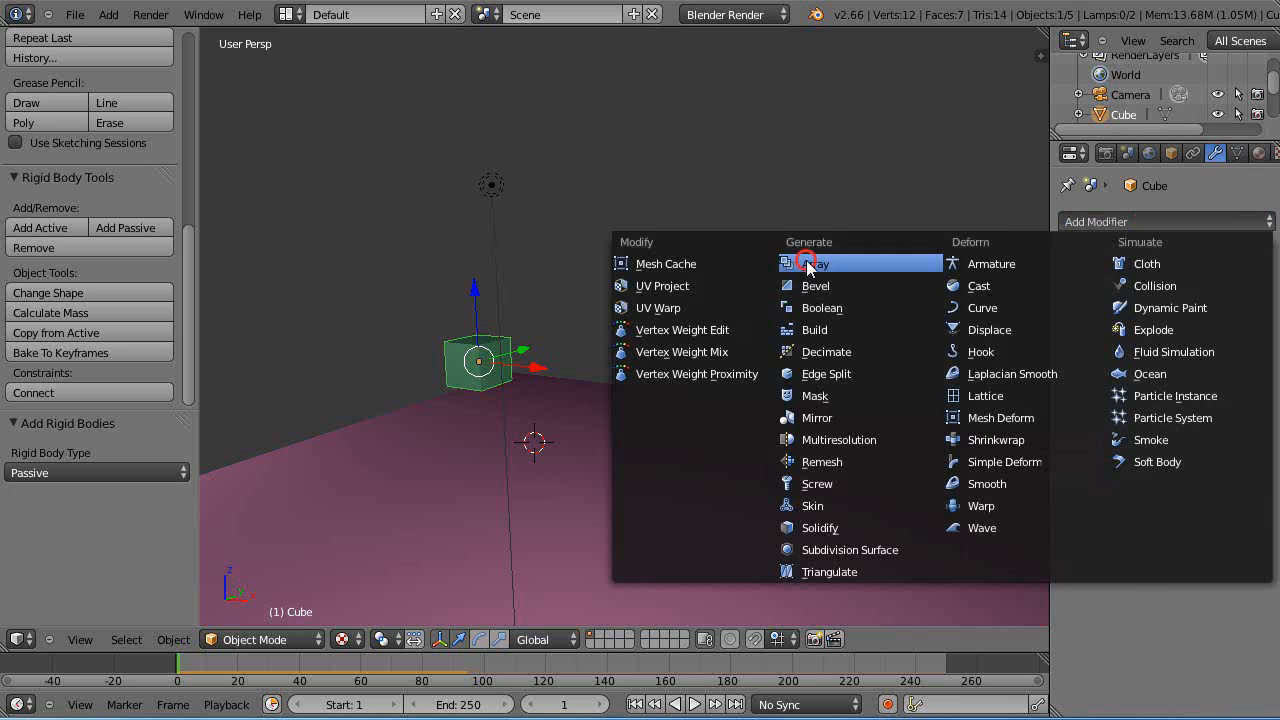
{"action": "left_click", "coordinate": [814, 263]}
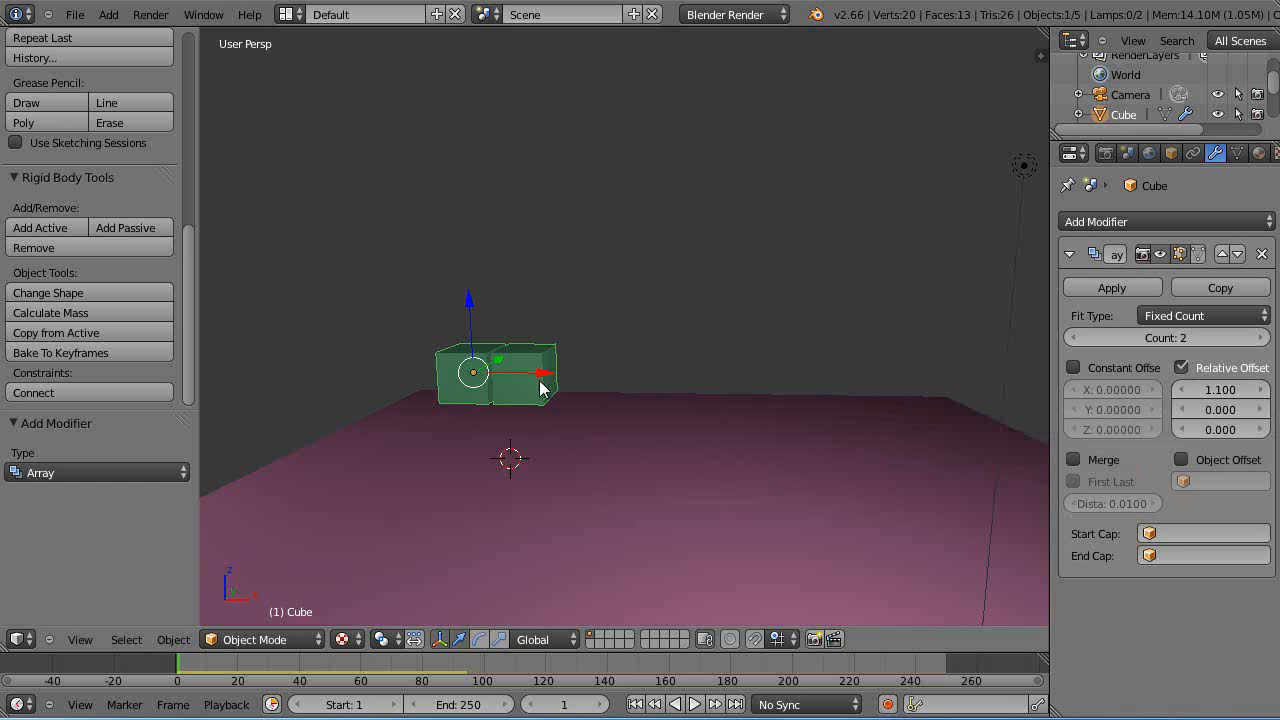
{"action": "left_click", "coordinate": [1258, 337]}
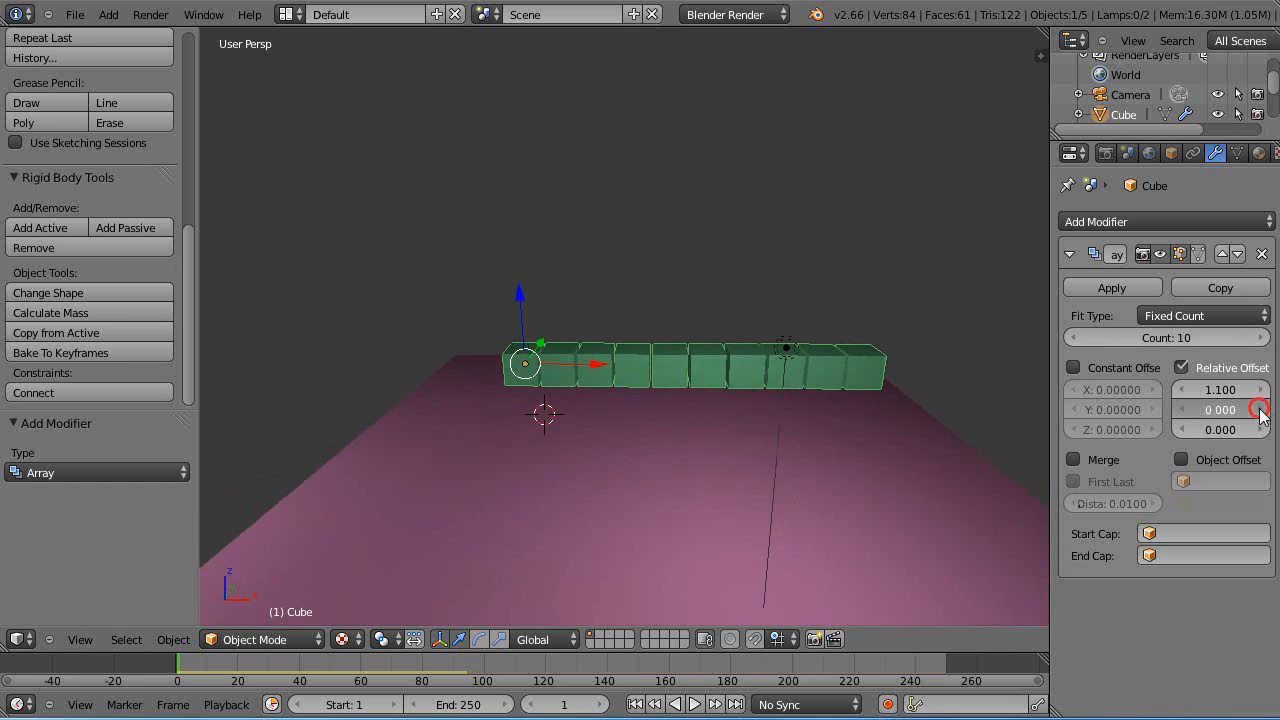
{"action": "left_click_drag", "start_coordinate": [1220, 409], "coordinate": [1260, 409]}
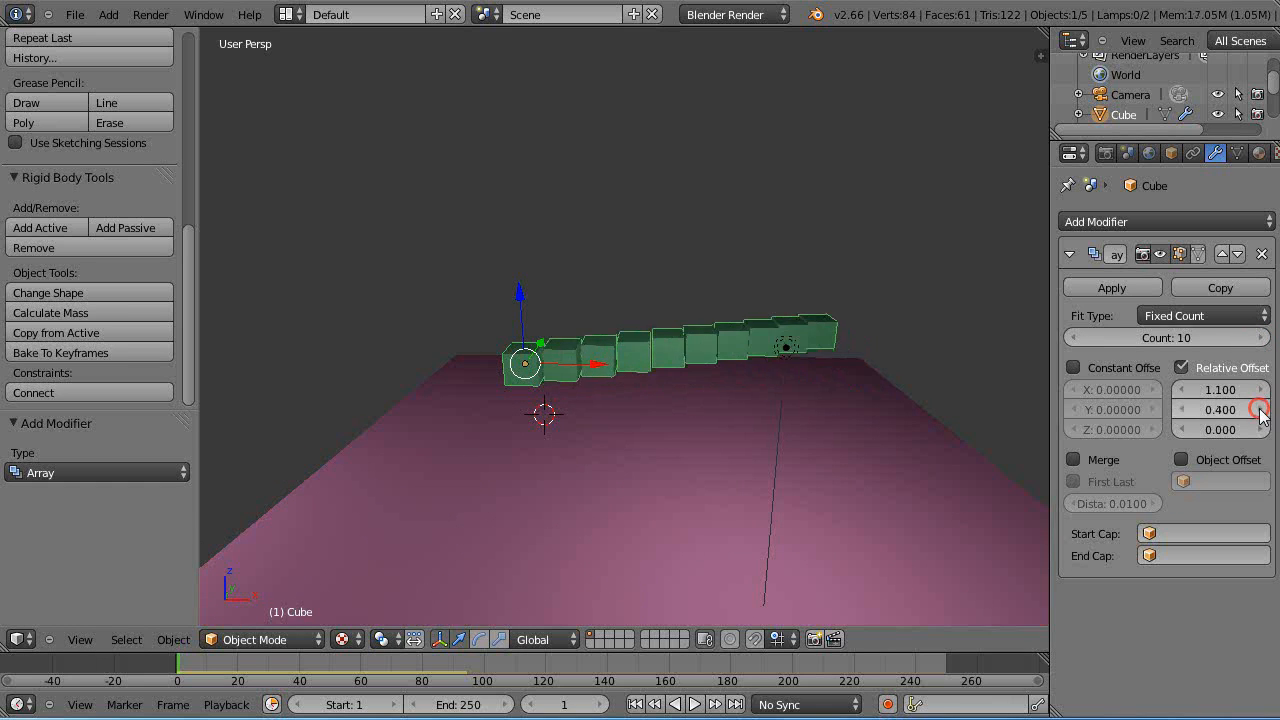
{"action": "left_click_drag", "start_coordinate": [1230, 409], "coordinate": [1200, 409]}
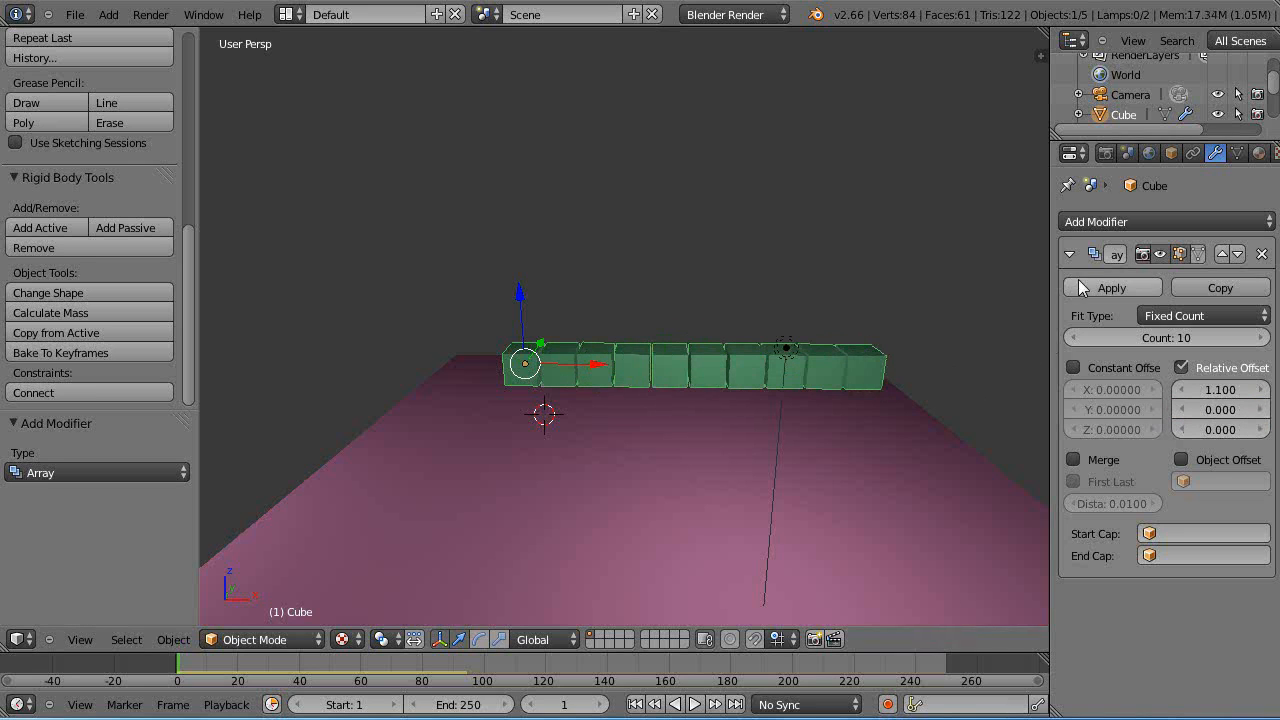
{"action": "left_click", "coordinate": [1111, 287]}
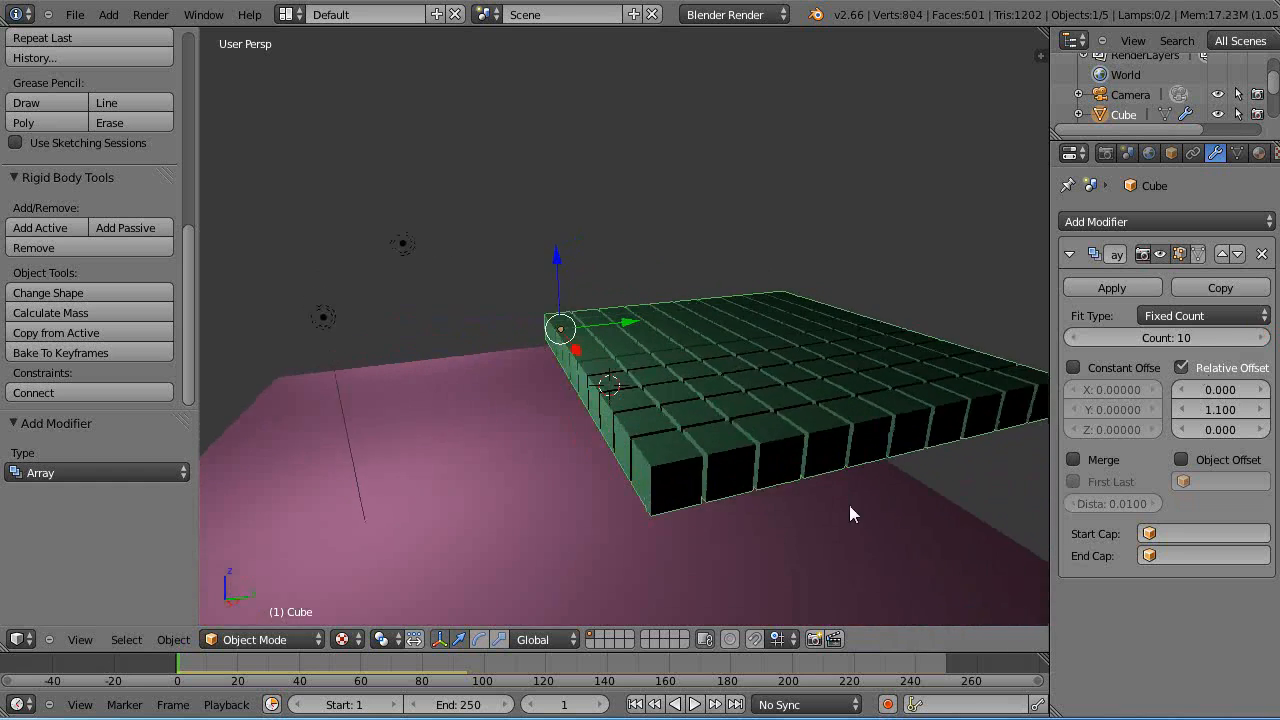
Apply the ten-by-ten grid array, then add an array stacking ten layers along Z
{"action": "left_click", "coordinate": [1111, 287]}
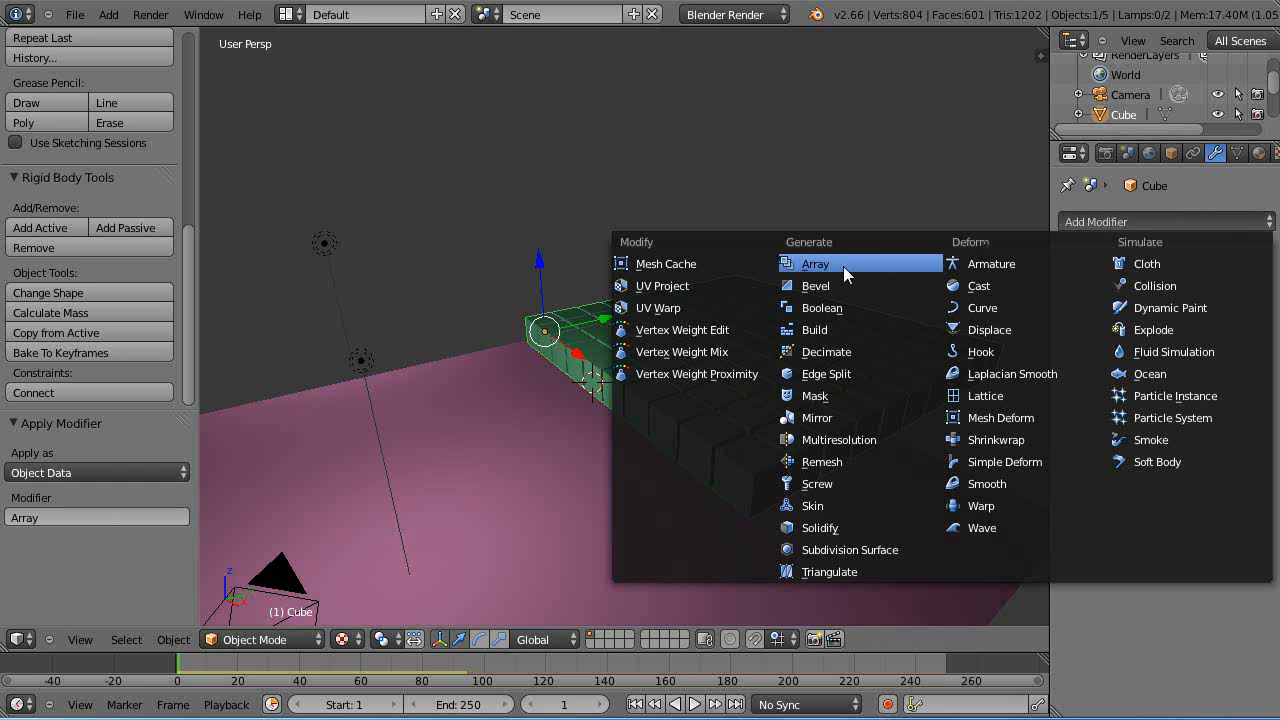
{"action": "left_click", "coordinate": [815, 263]}
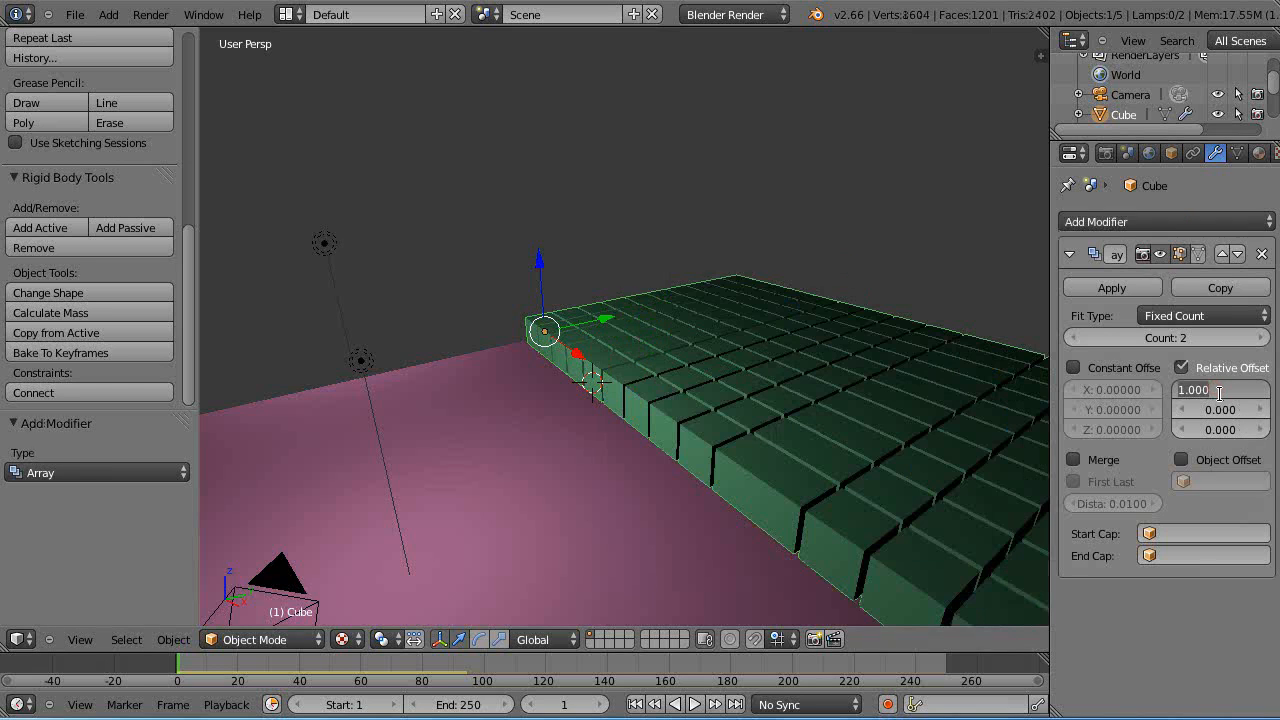
{"action": "type", "text": "0.000"}
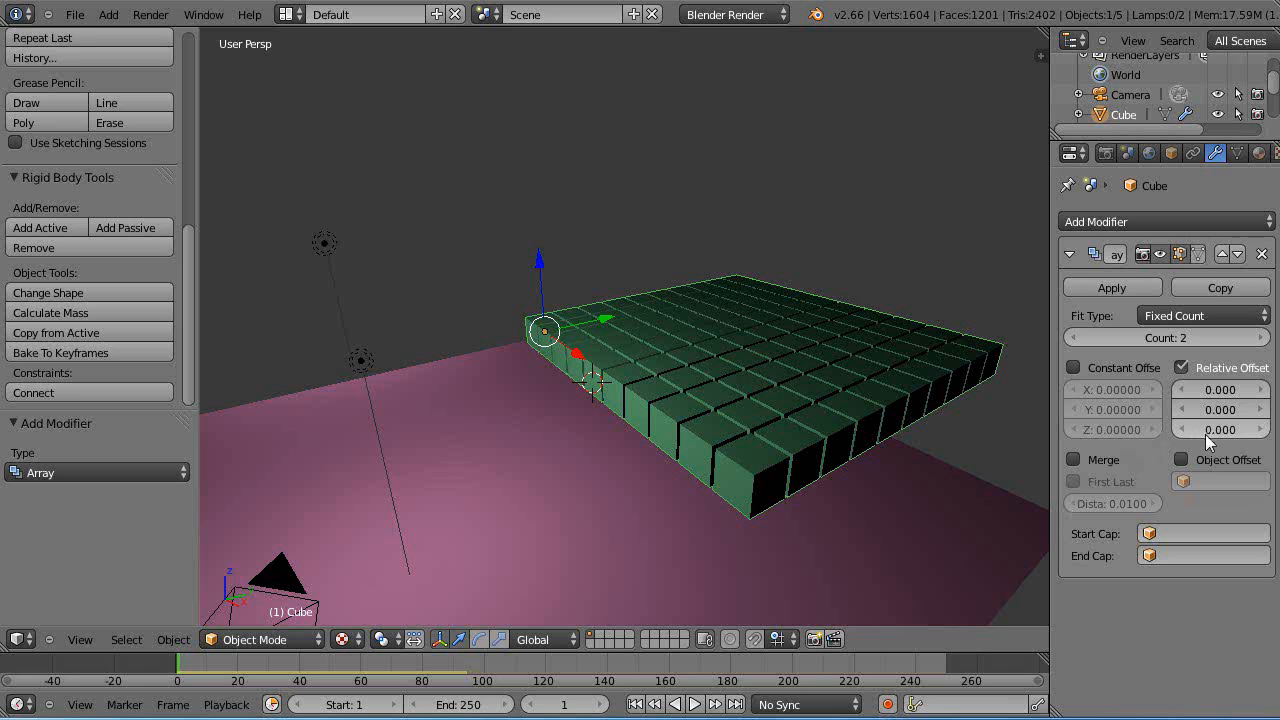
{"action": "left_click", "coordinate": [1220, 429]}
{"action": "type", "text": "1.100"}
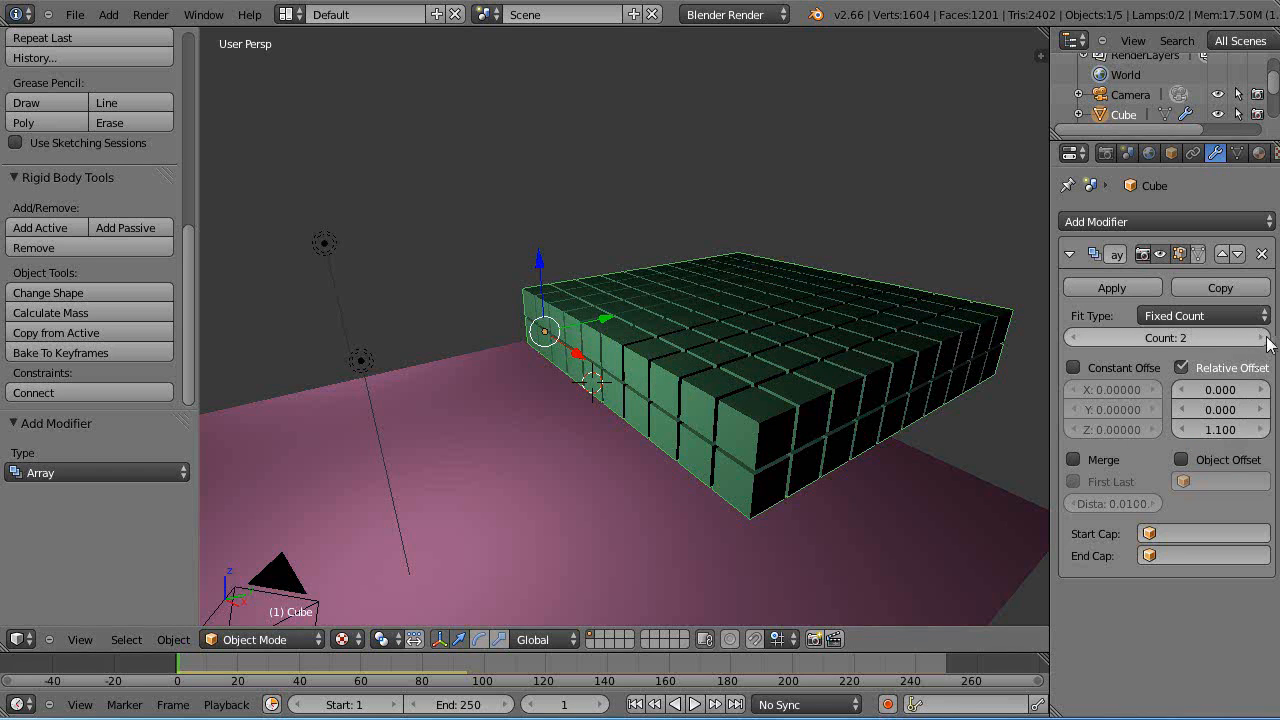
{"action": "left_click", "coordinate": [1258, 338]}
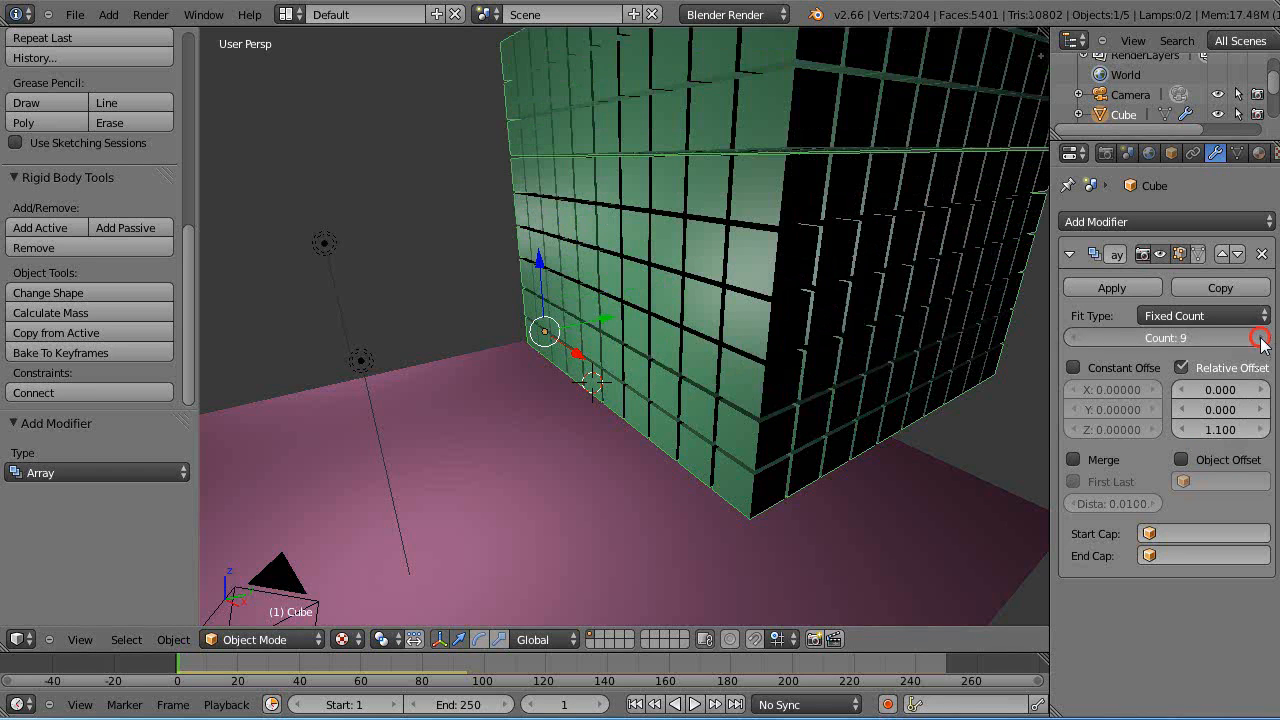
{"action": "left_click", "coordinate": [1258, 338]}
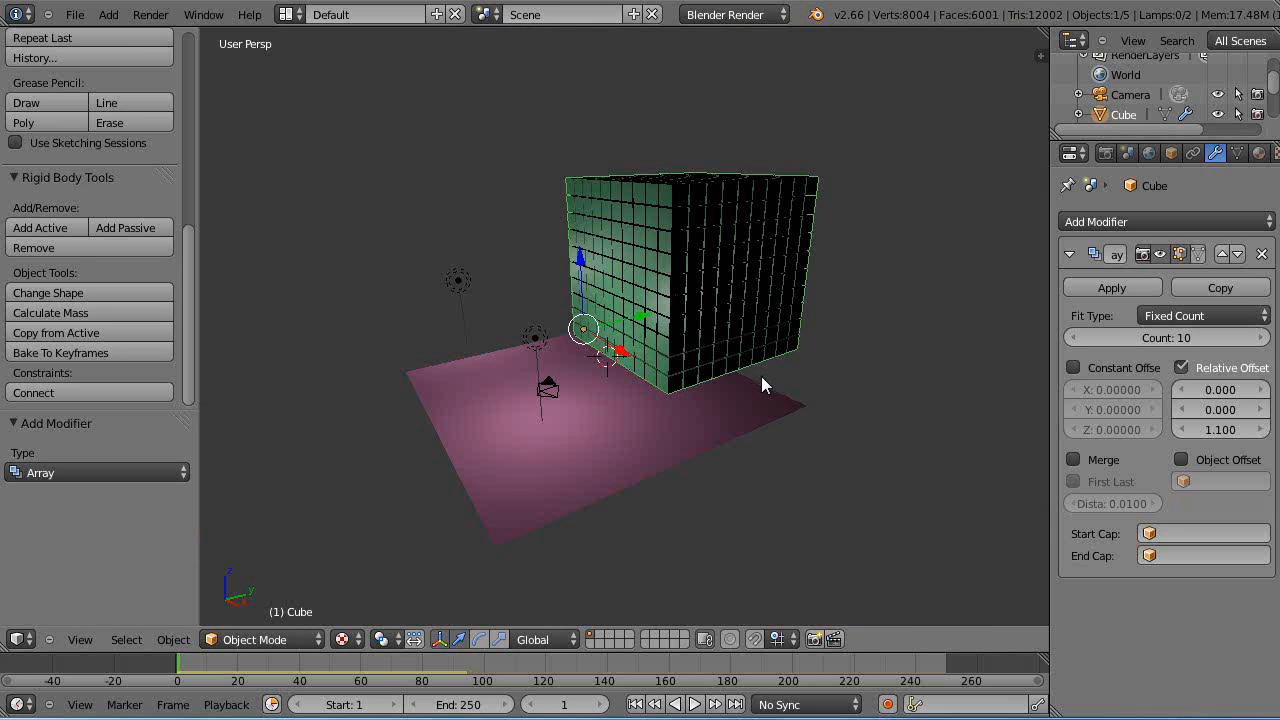
{"action": "mouse_move", "coordinate": [640, 323]}
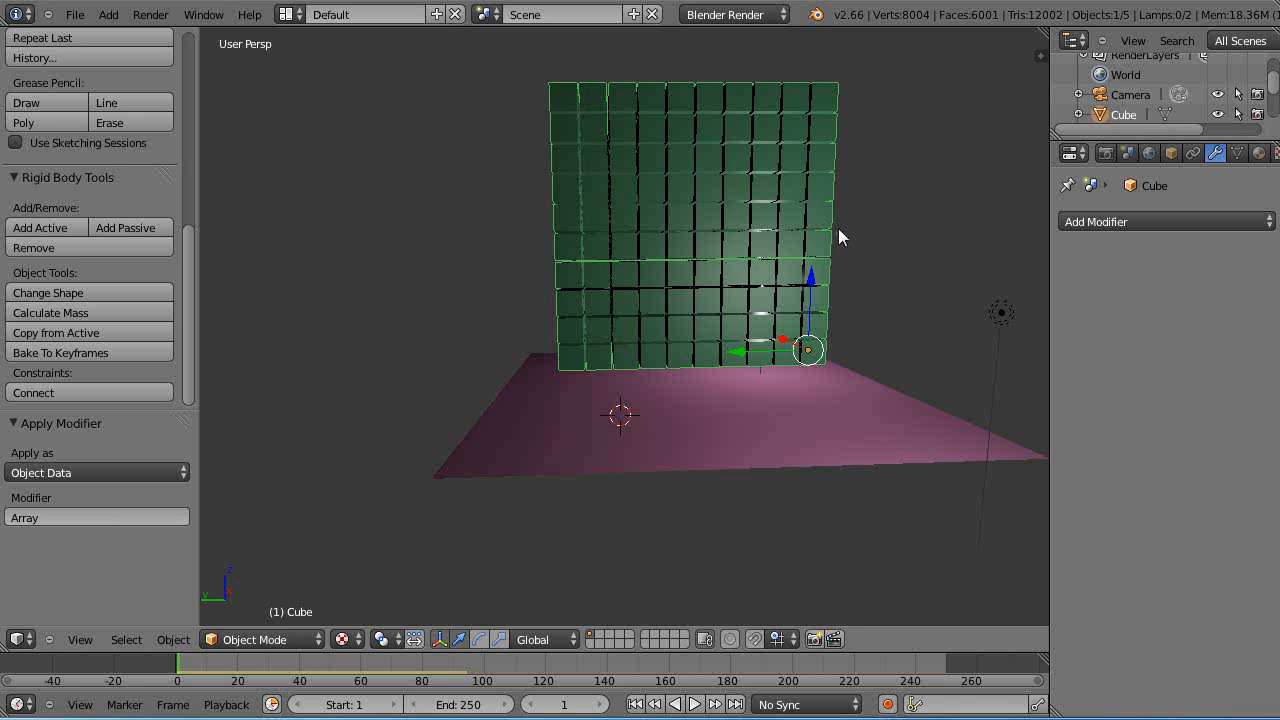
Tilt the raised cube block and replay the simulation to test its fall
{"action": "key", "text": "Tab"}
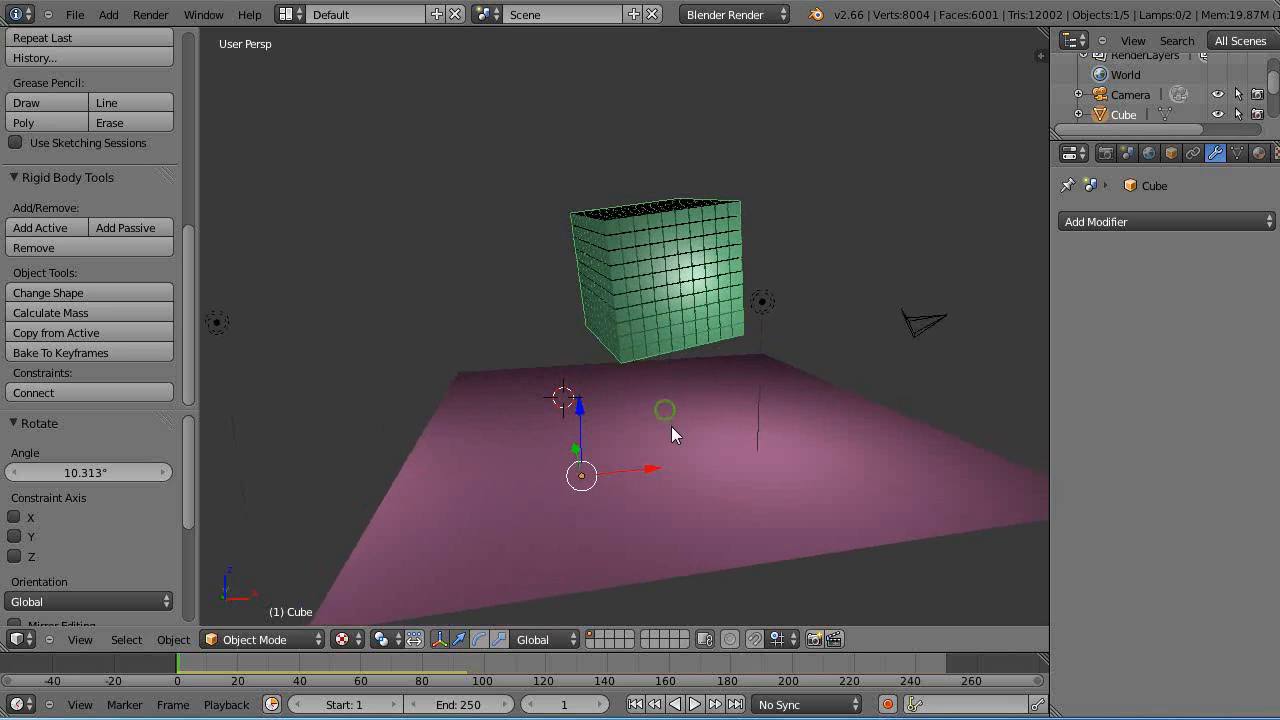
{"action": "left_click", "coordinate": [694, 704]}
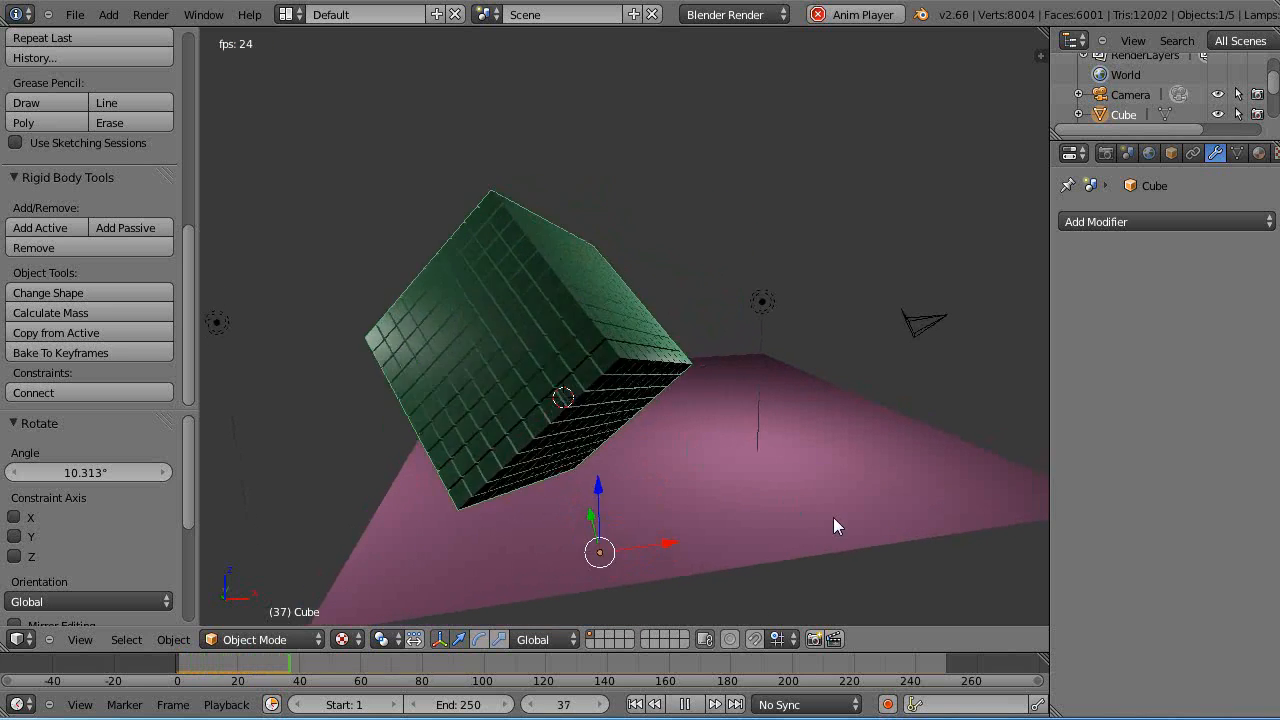
{"action": "left_click", "coordinate": [685, 704]}
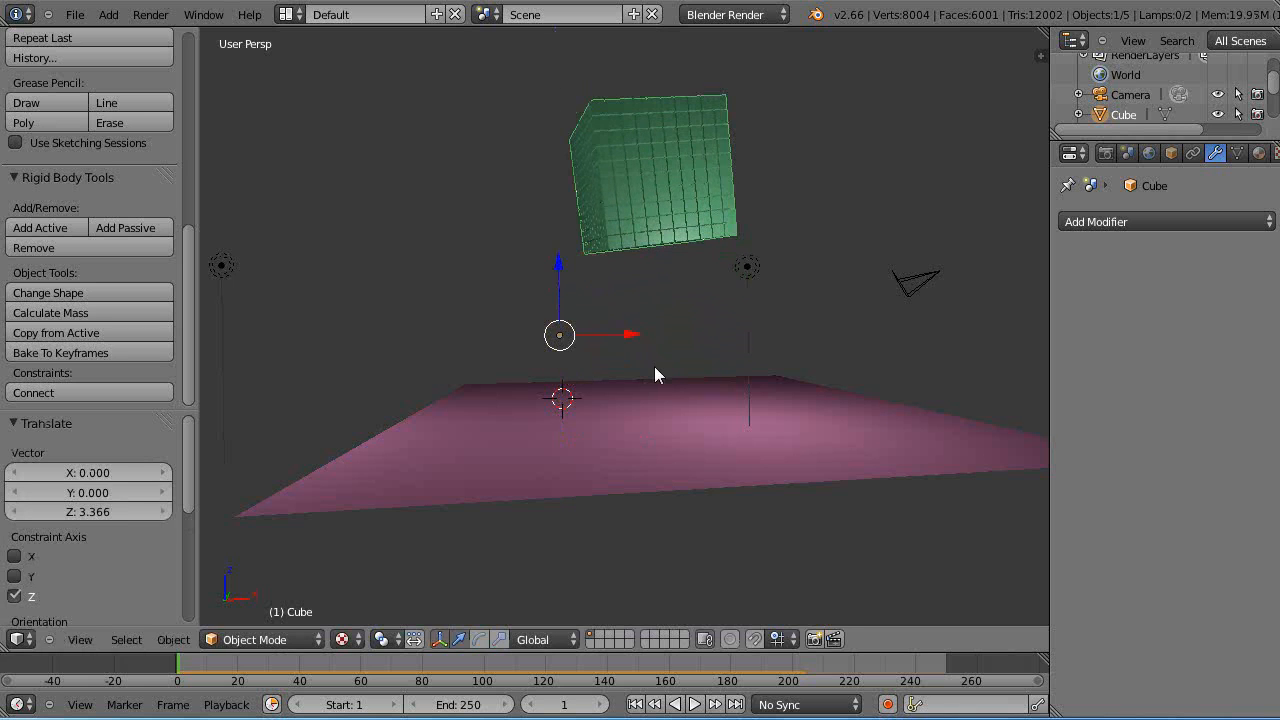
{"action": "left_click", "coordinate": [694, 704]}
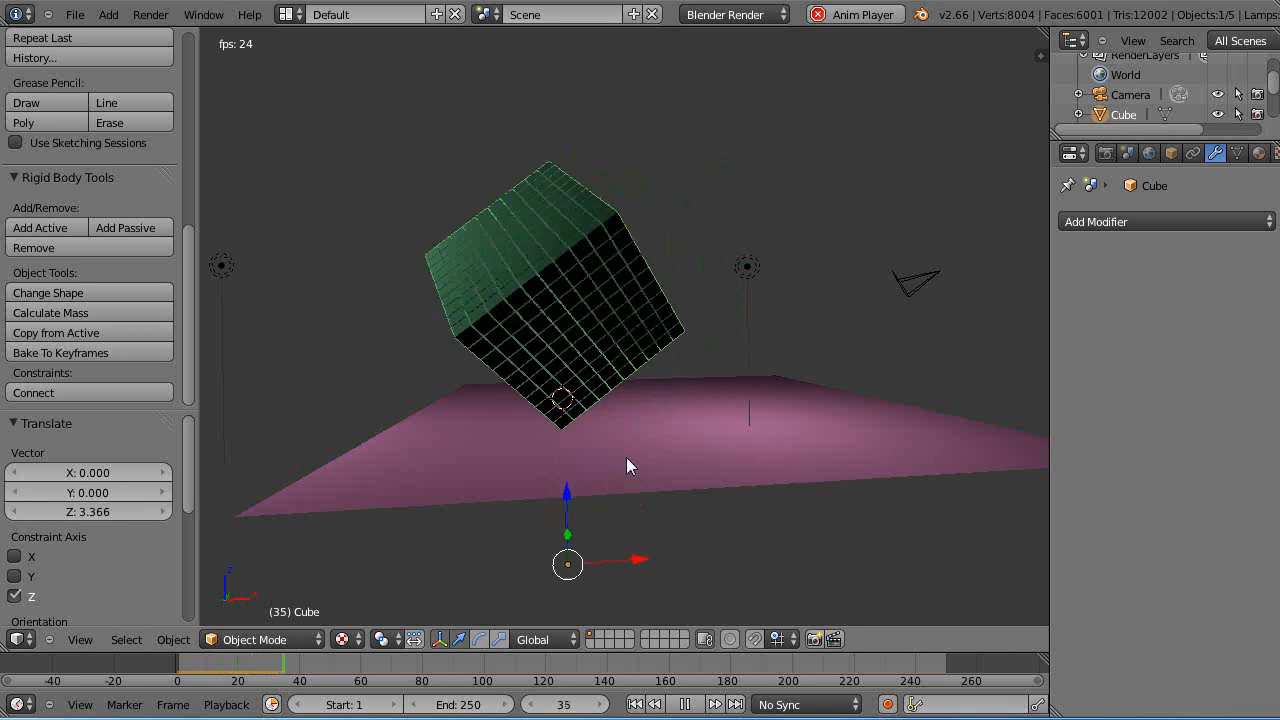
{"action": "left_click", "coordinate": [635, 704]}
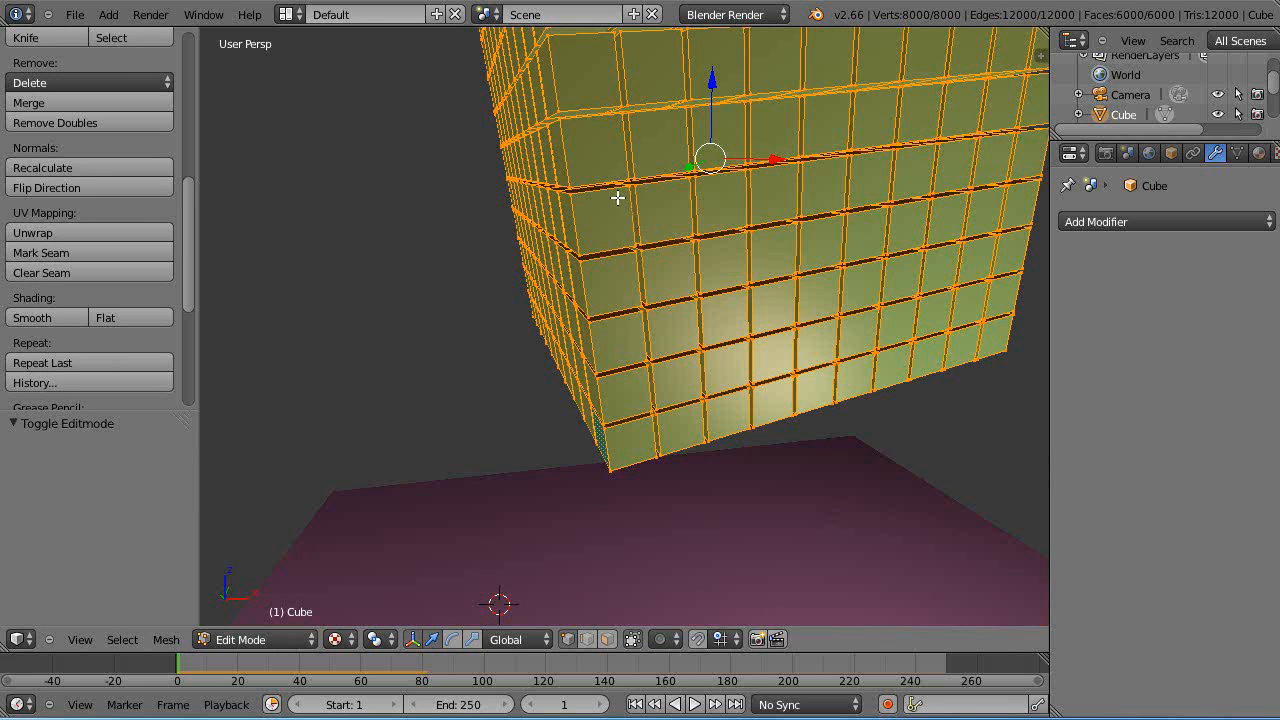
Separate the block's mesh by loose parts into individual cube objects
{"action": "scroll", "scroll_direction": "down", "scroll_amount": 3}
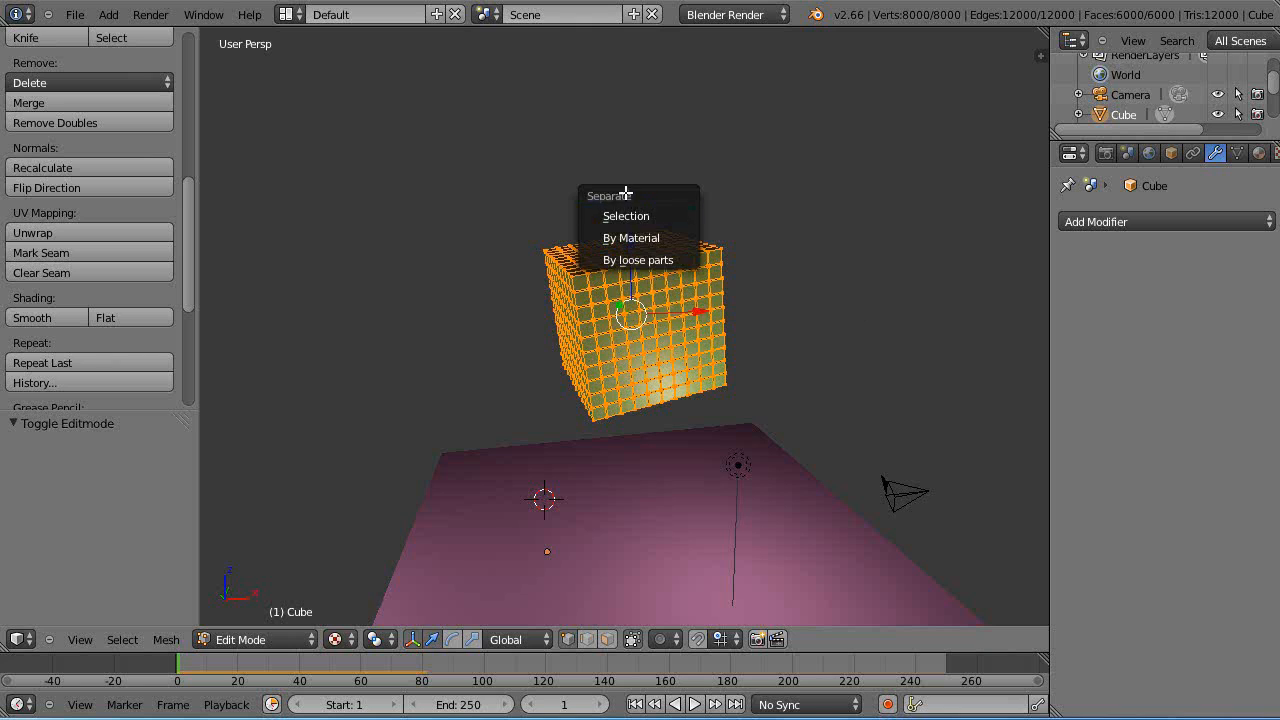
{"action": "mouse_move", "coordinate": [626, 216]}
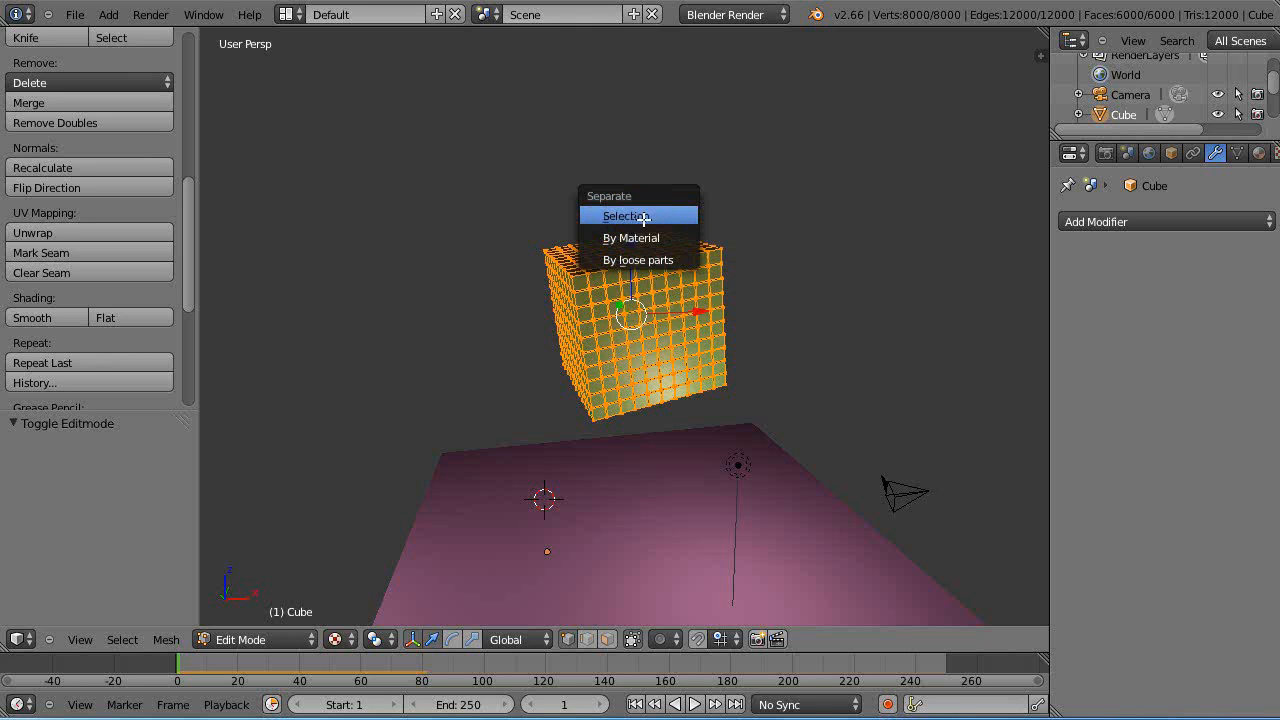
{"action": "mouse_move", "coordinate": [638, 259]}
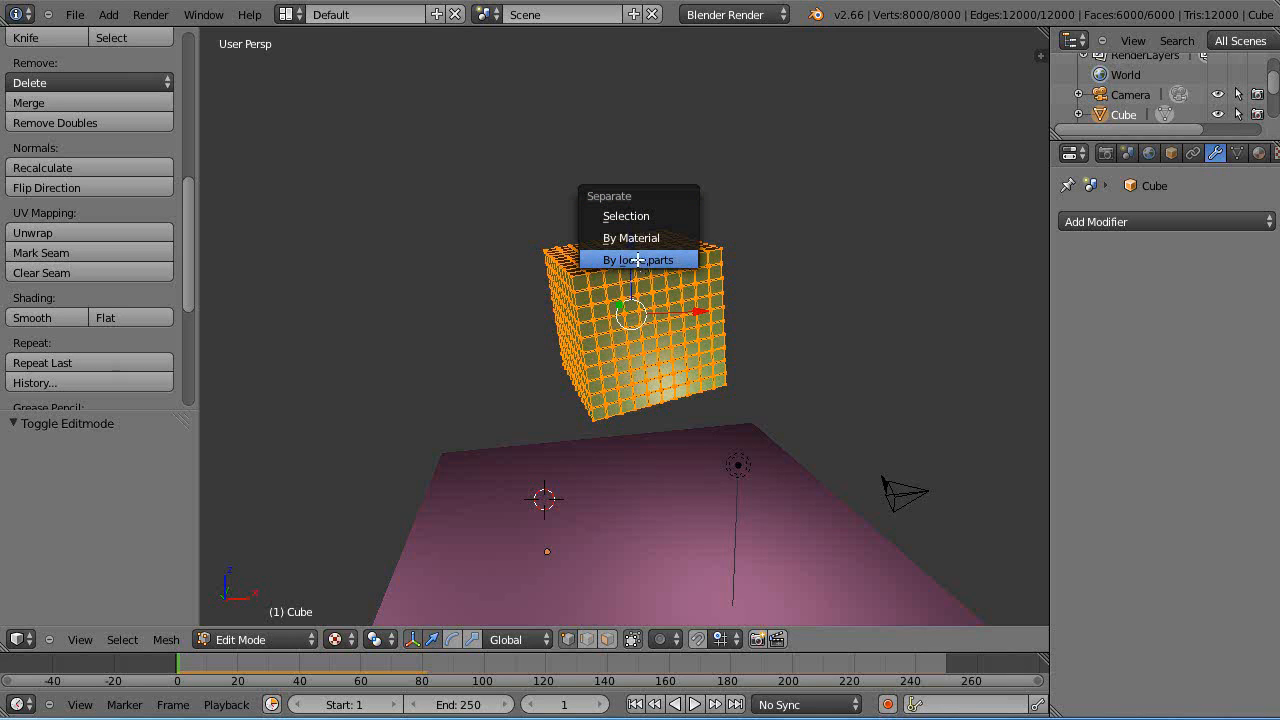
{"action": "left_click", "coordinate": [639, 259]}
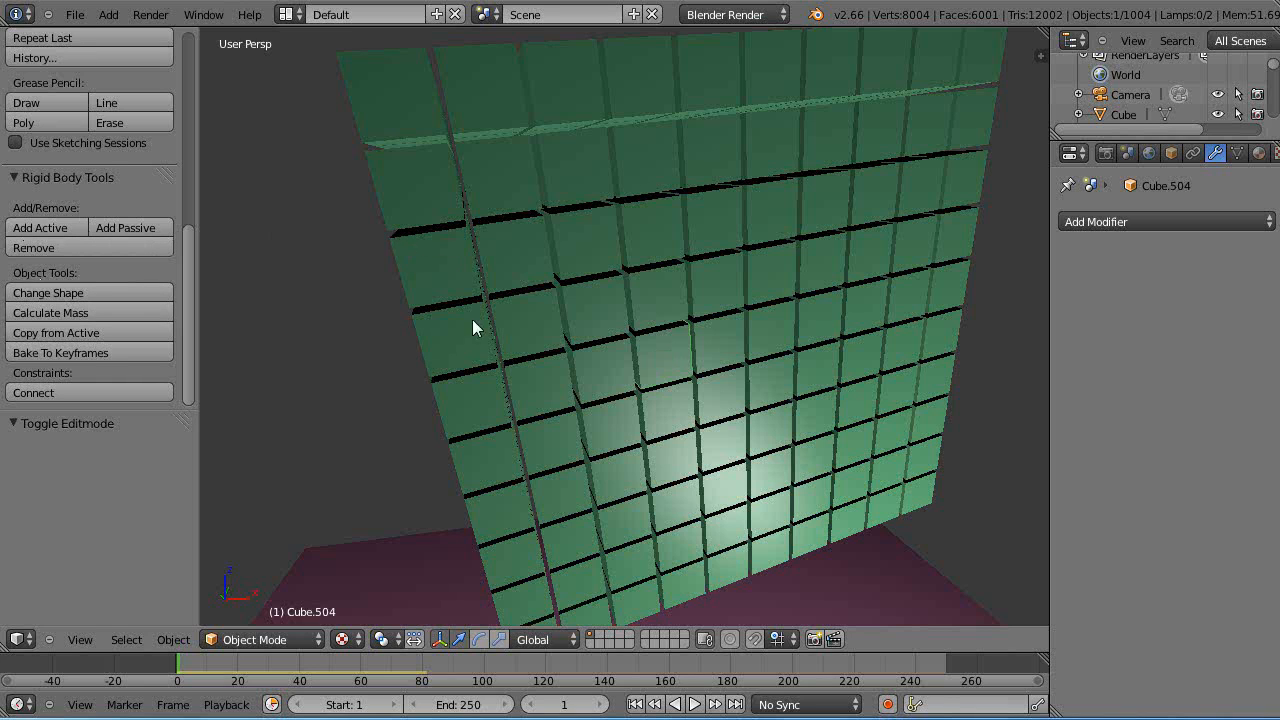
Select one small cube and switch the viewport to wireframe shading
{"action": "left_click", "coordinate": [505, 190]}
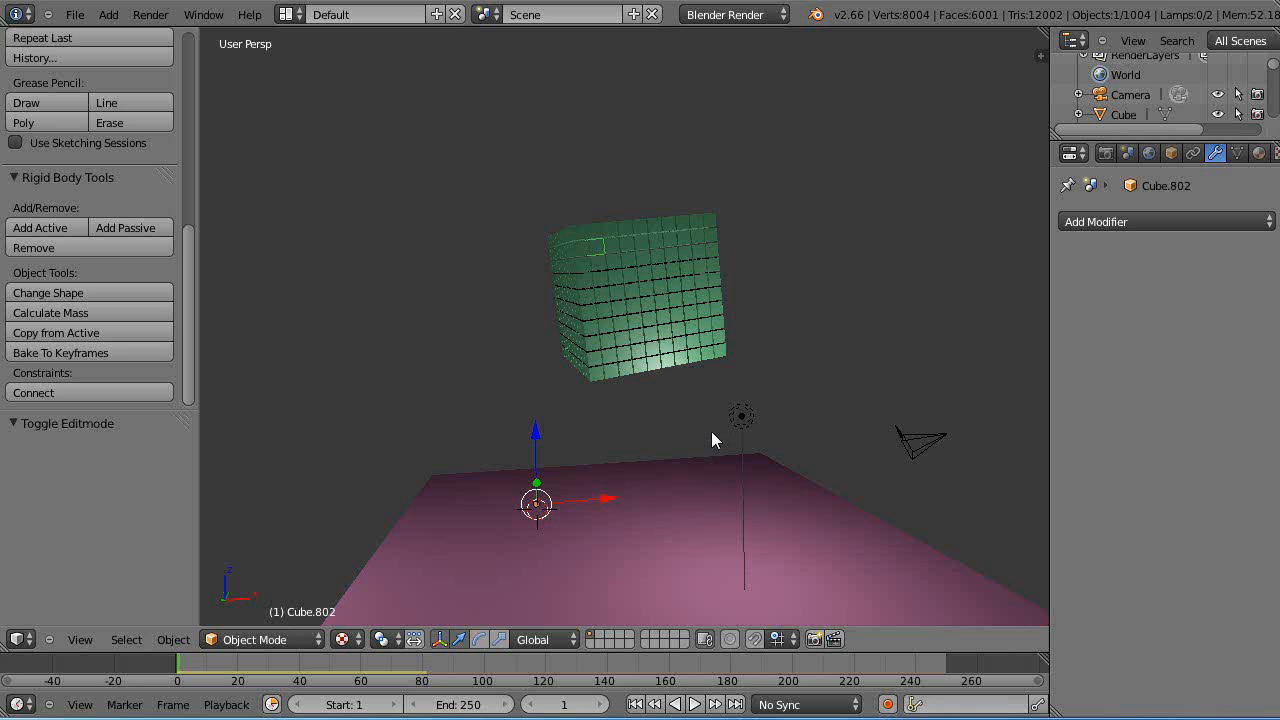
{"action": "left_click", "coordinate": [694, 704]}
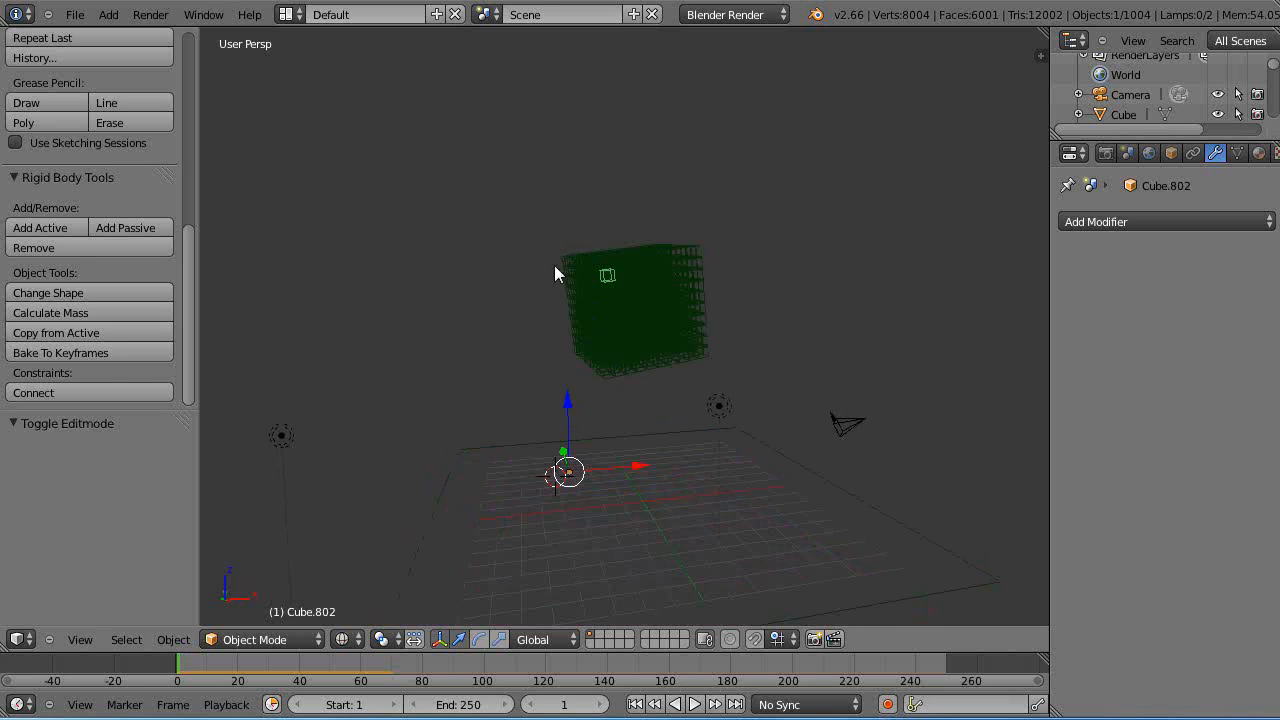
Box-select all small cubes and set each one's origin to its geometry
{"action": "left_click_drag", "start_coordinate": [535, 223], "coordinate": [700, 330]}
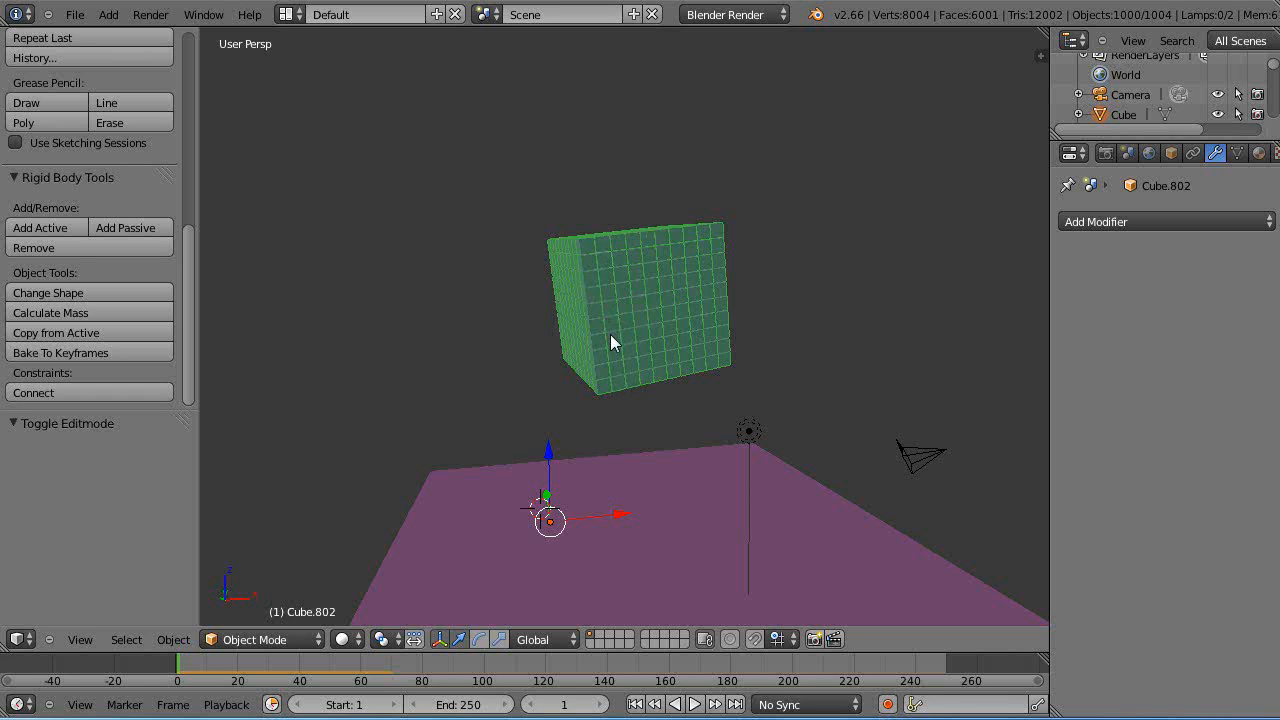
{"action": "left_click", "coordinate": [173, 639]}
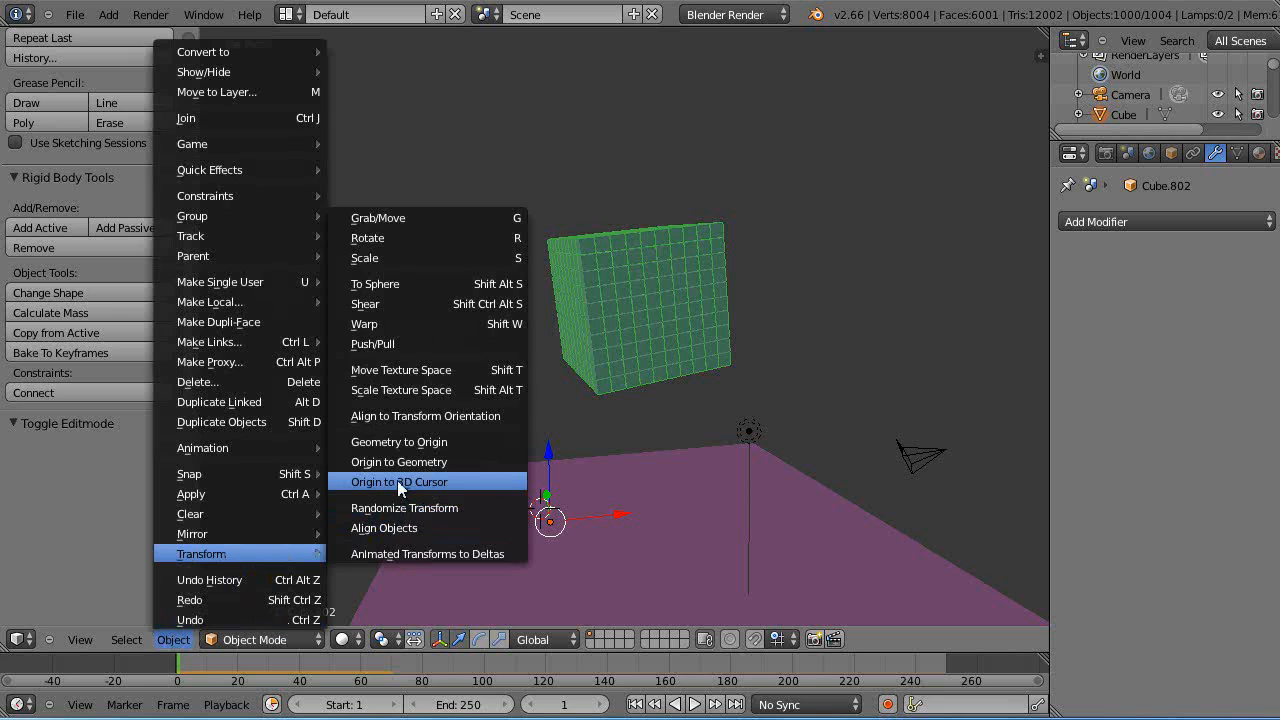
{"action": "left_click", "coordinate": [398, 461]}
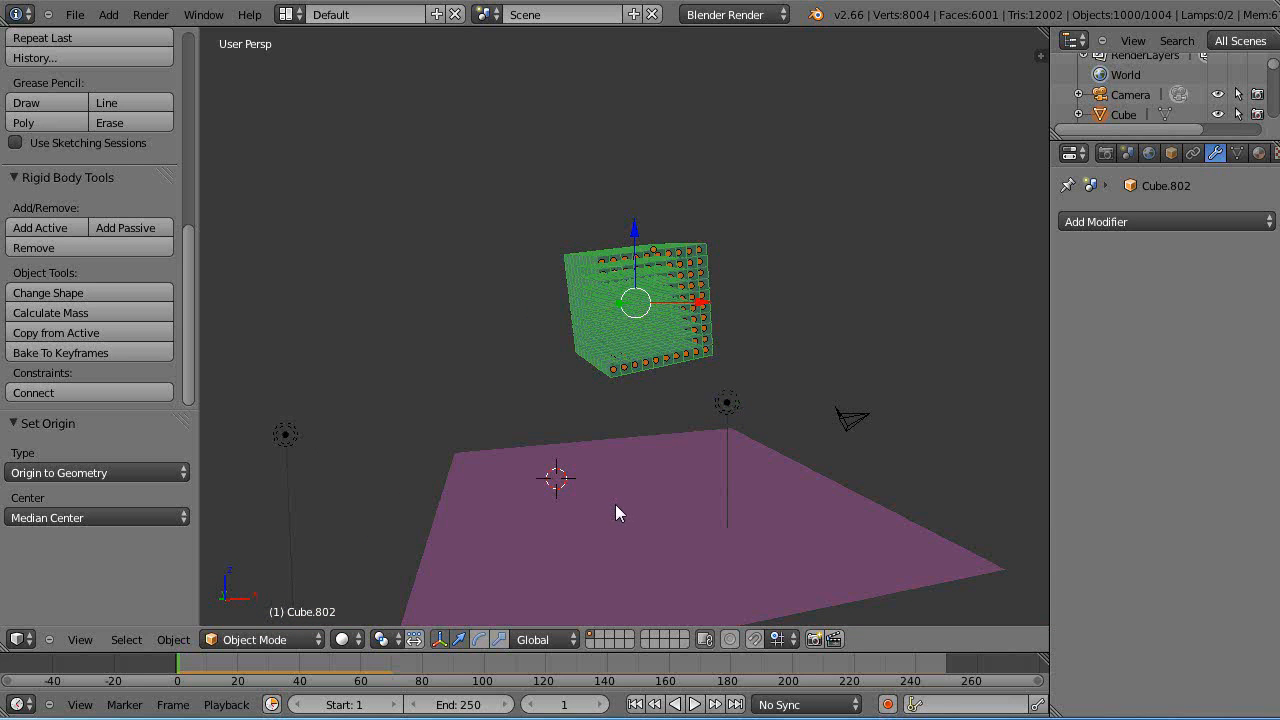
Play the rigid body animation of the thousand cubes falling, then stop playback
{"action": "left_click", "coordinate": [694, 704]}
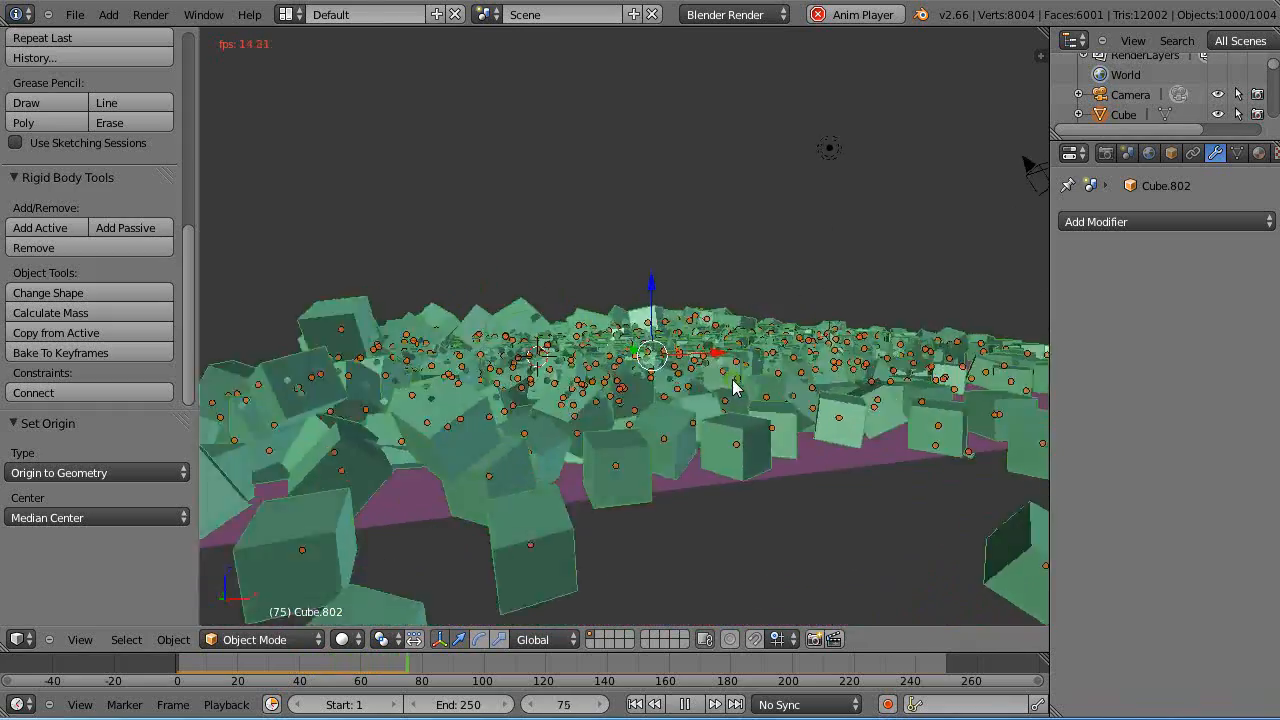
{"action": "left_click", "coordinate": [715, 704]}
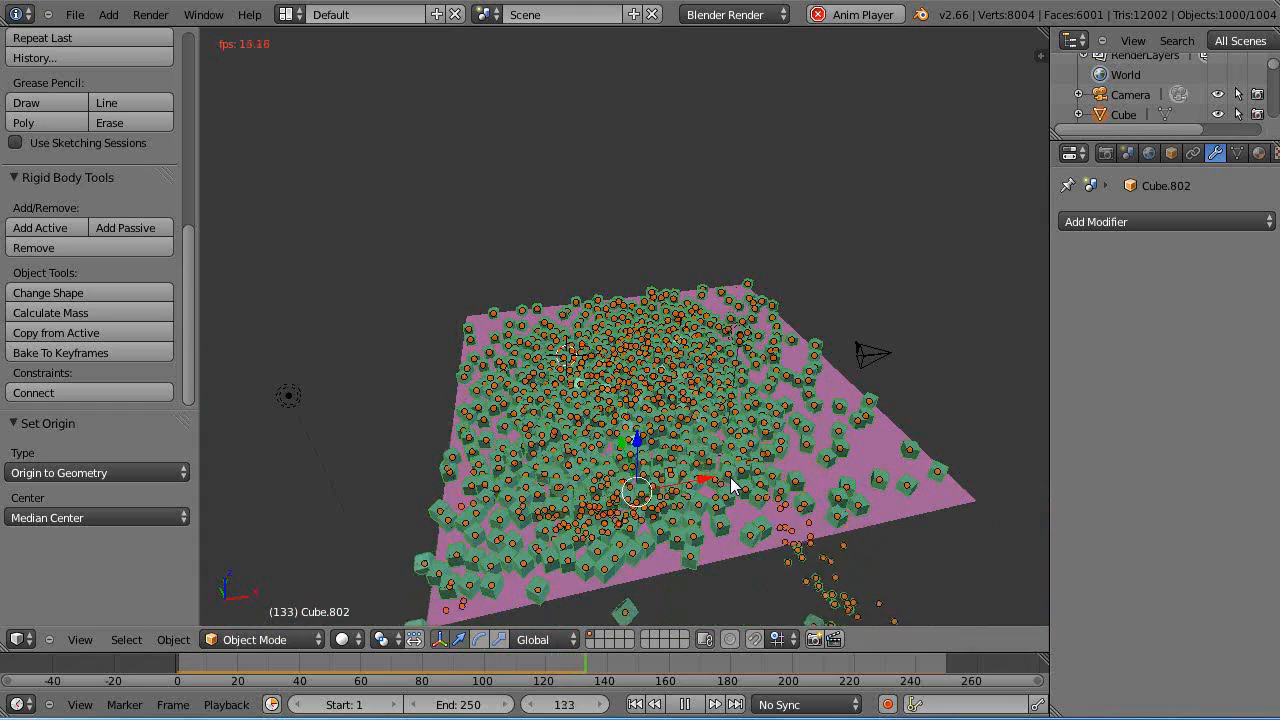
{"action": "left_click", "coordinate": [684, 704]}
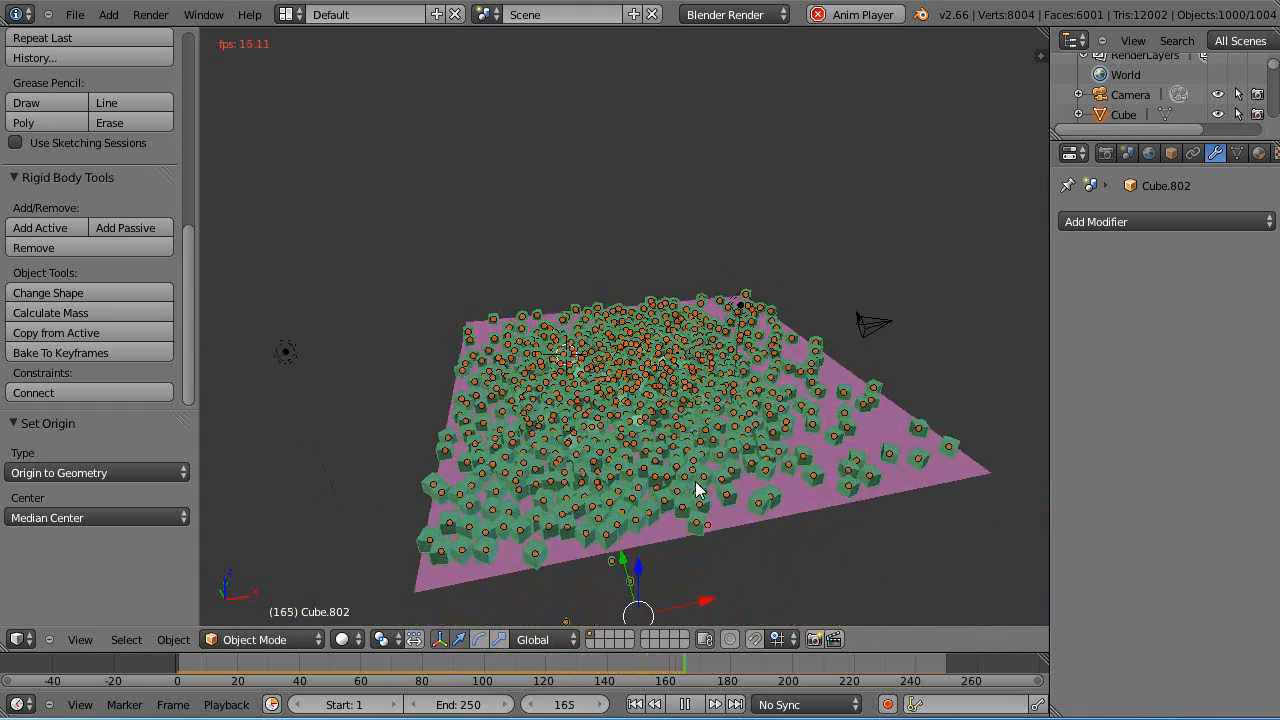